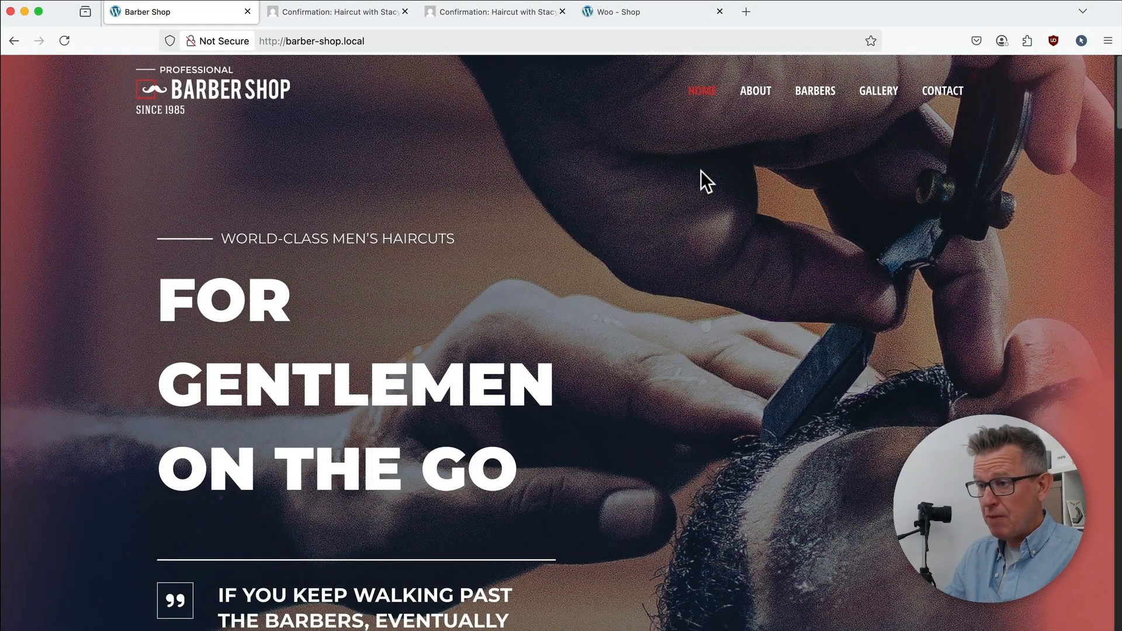
mouse_move(815, 91)
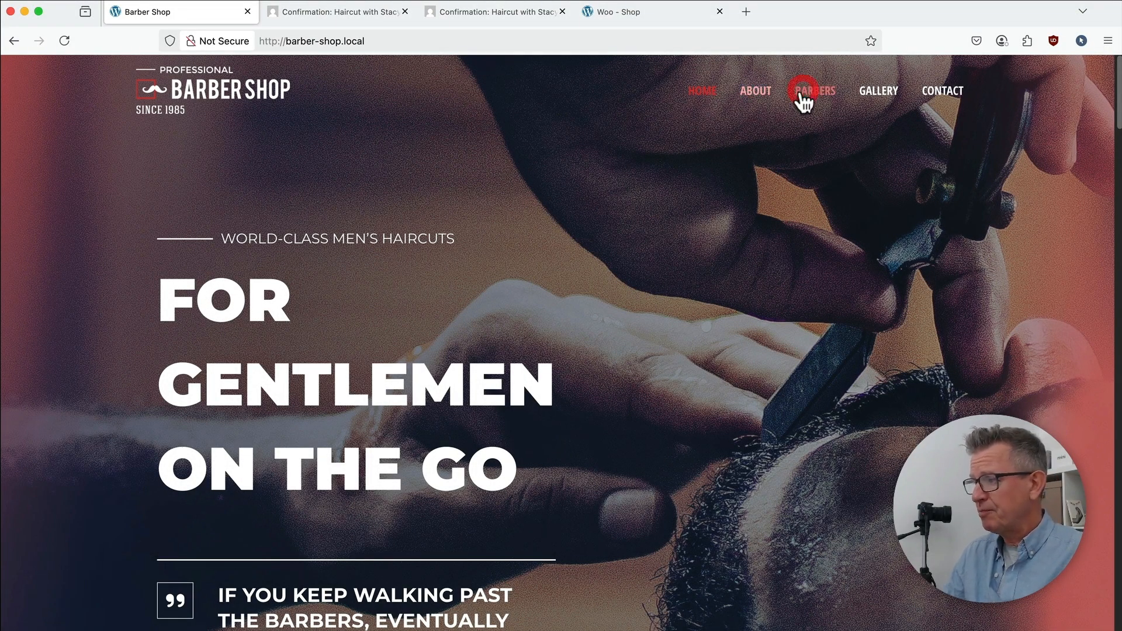
Book the Saturday 19 April 11:00 AM haircut slot with Stacy and go to its confirmation
click(812, 91)
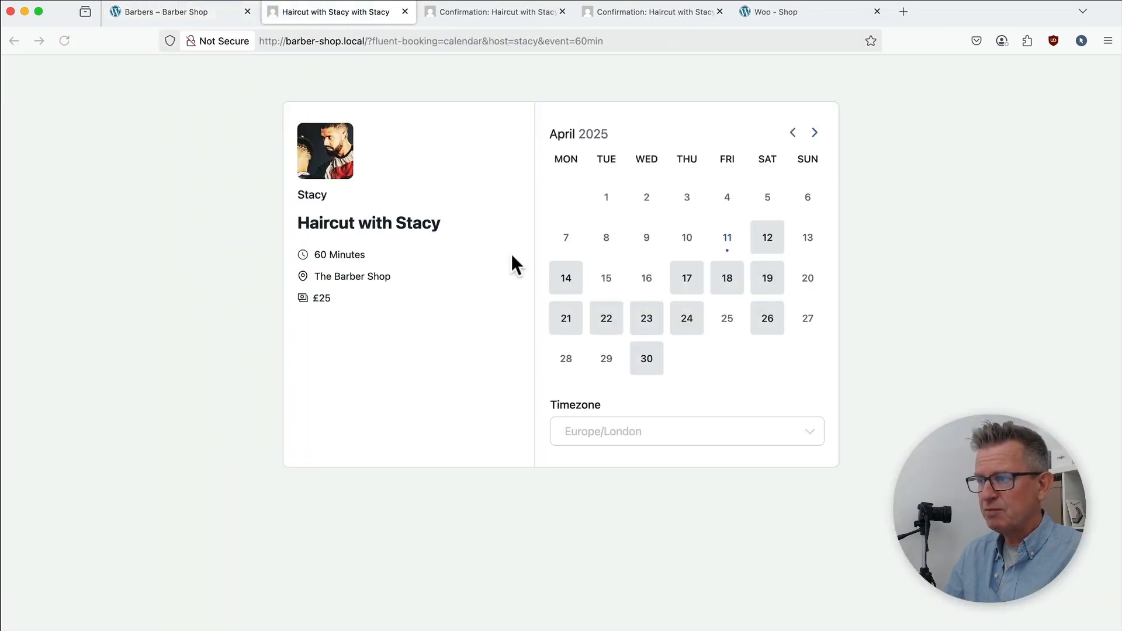
click(767, 278)
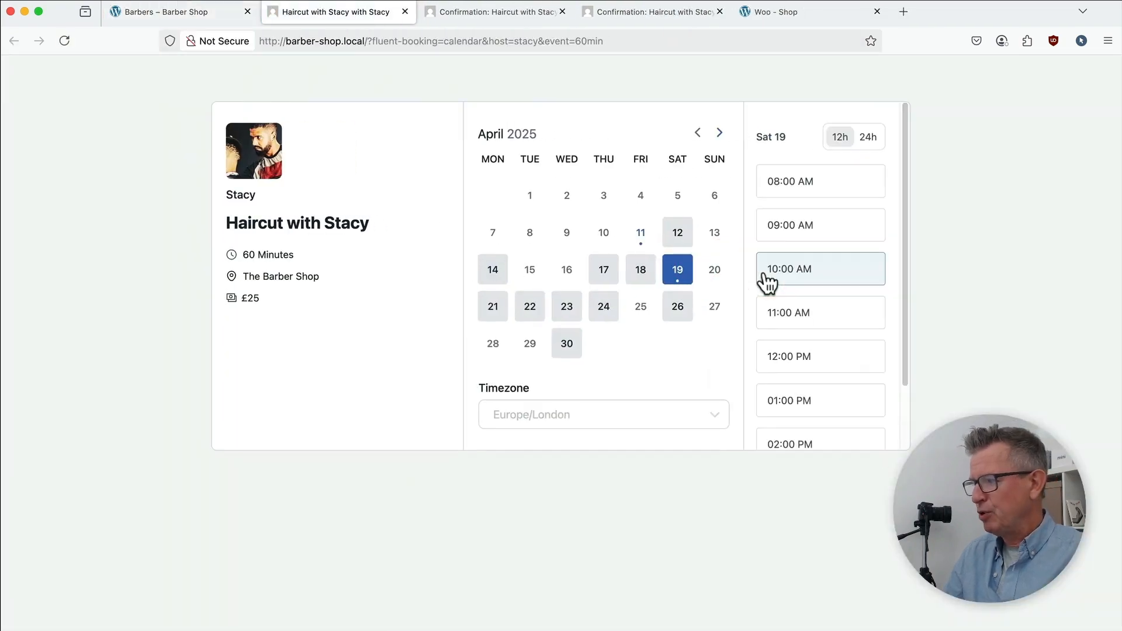
click(790, 312)
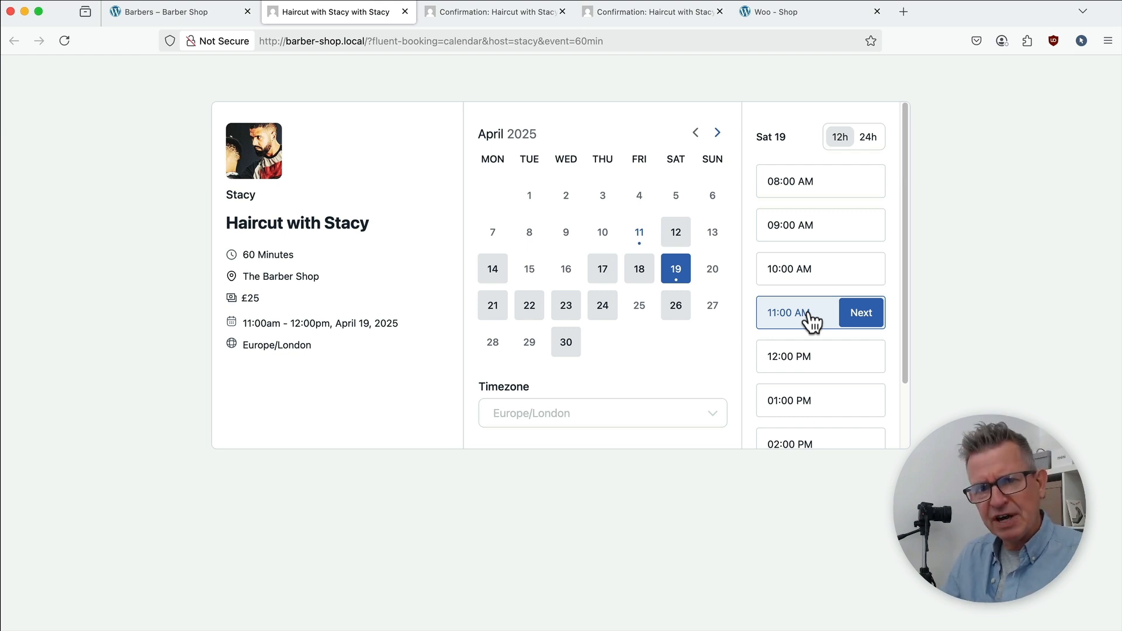
mouse_move(643, 150)
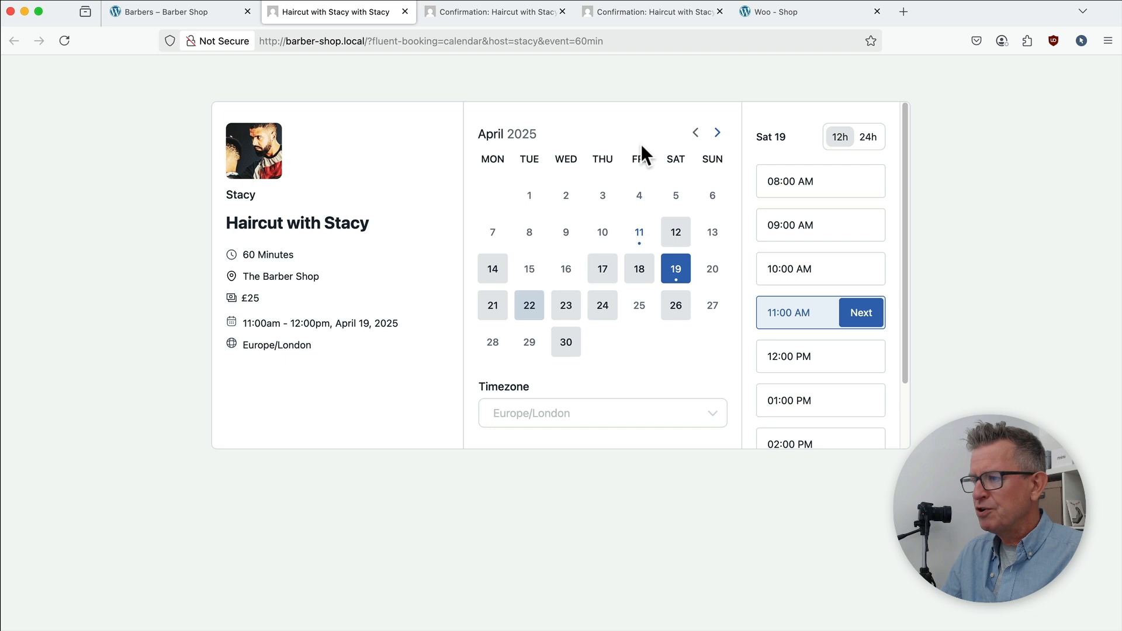
click(861, 313)
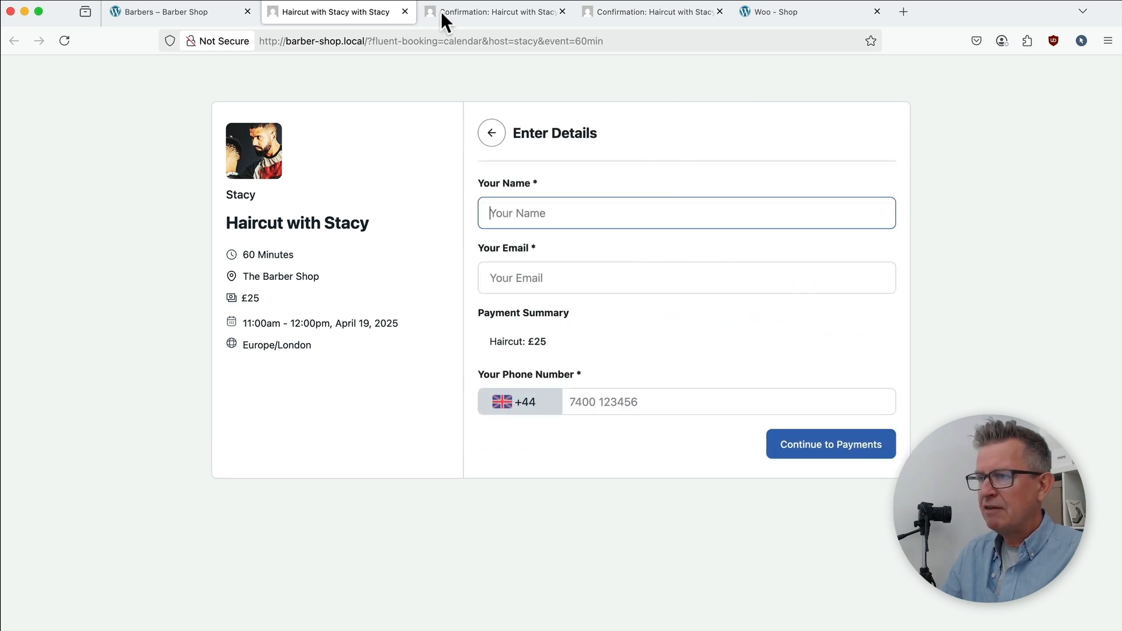
click(493, 11)
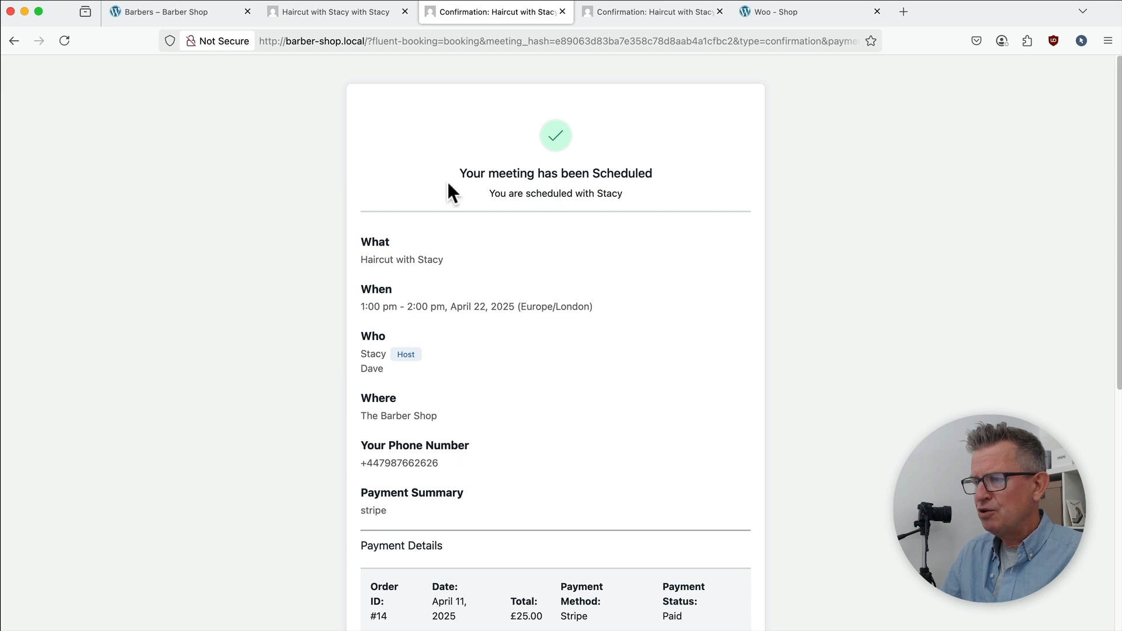
mouse_move(664, 267)
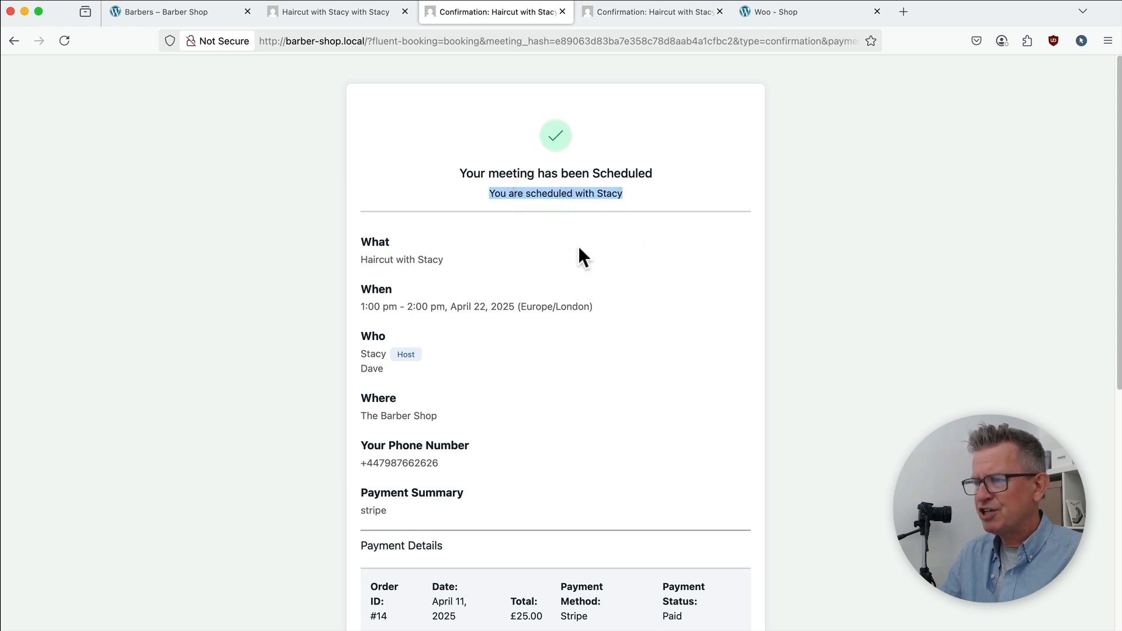
Highlight the reworded 'Your haircut has been booked!' confirmation labelling Stacy as Barber
scroll(down, 3)
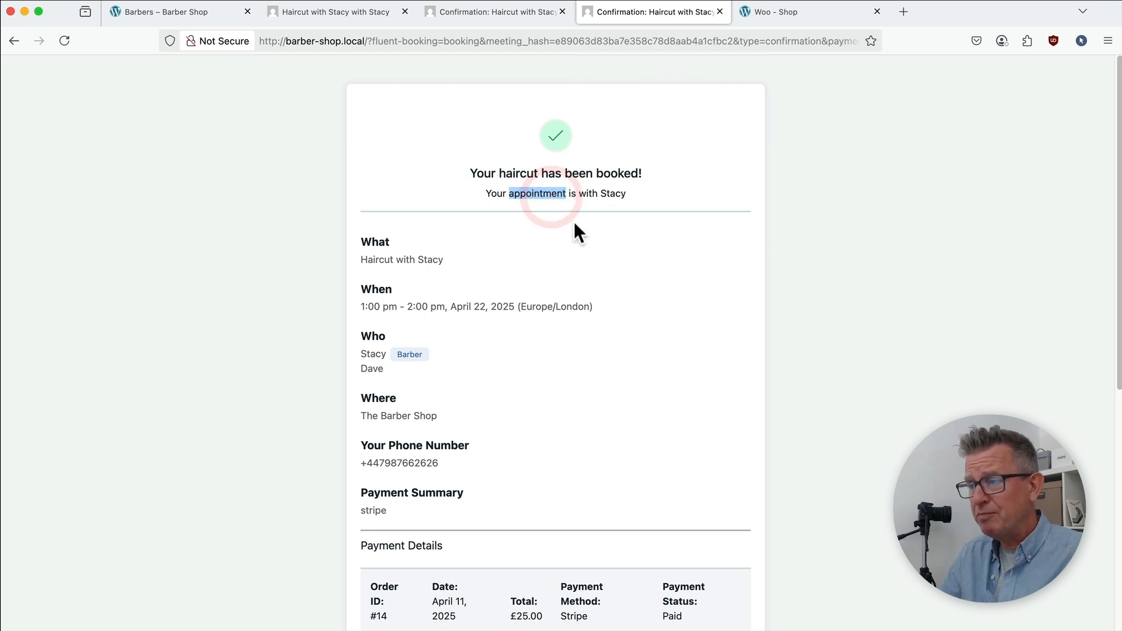
triple_click(556, 193)
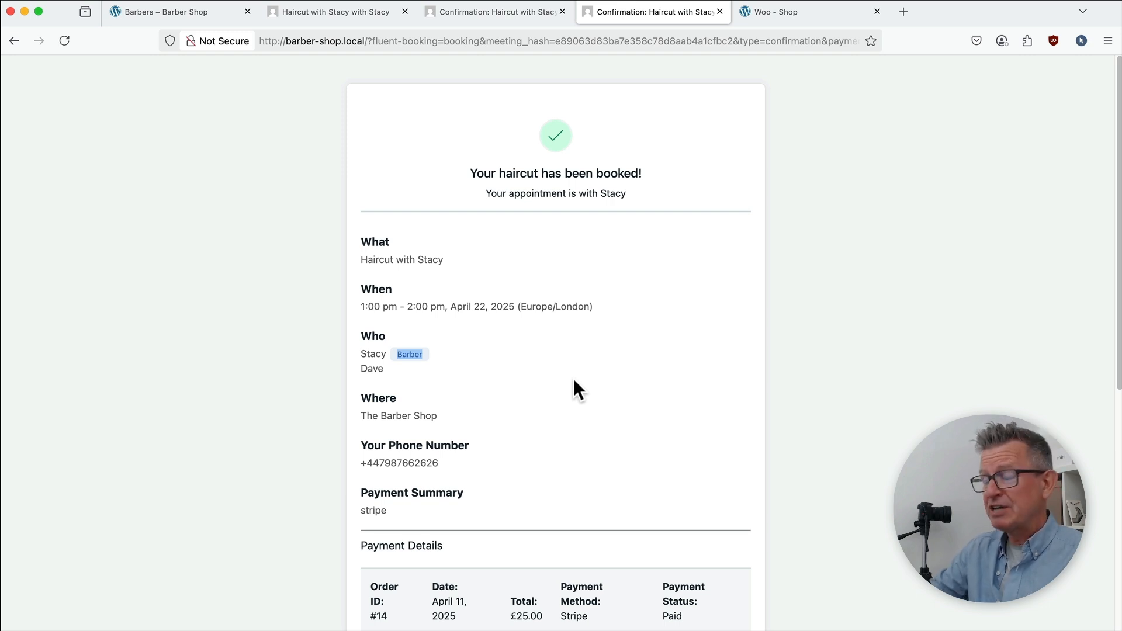
key(cmd+tab)
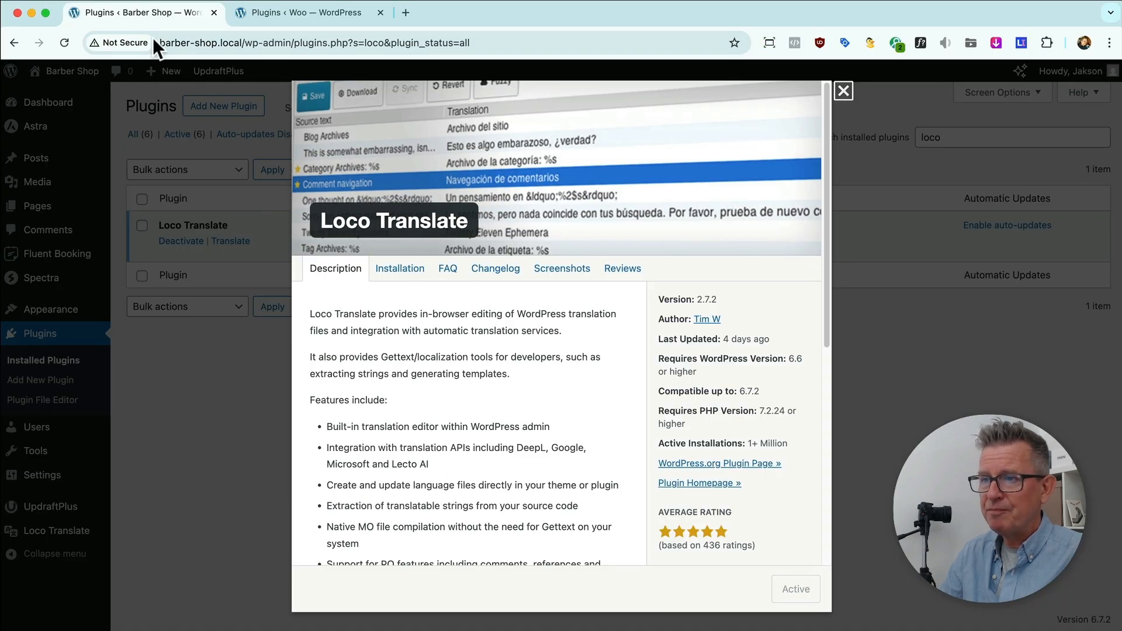
mouse_move(394, 244)
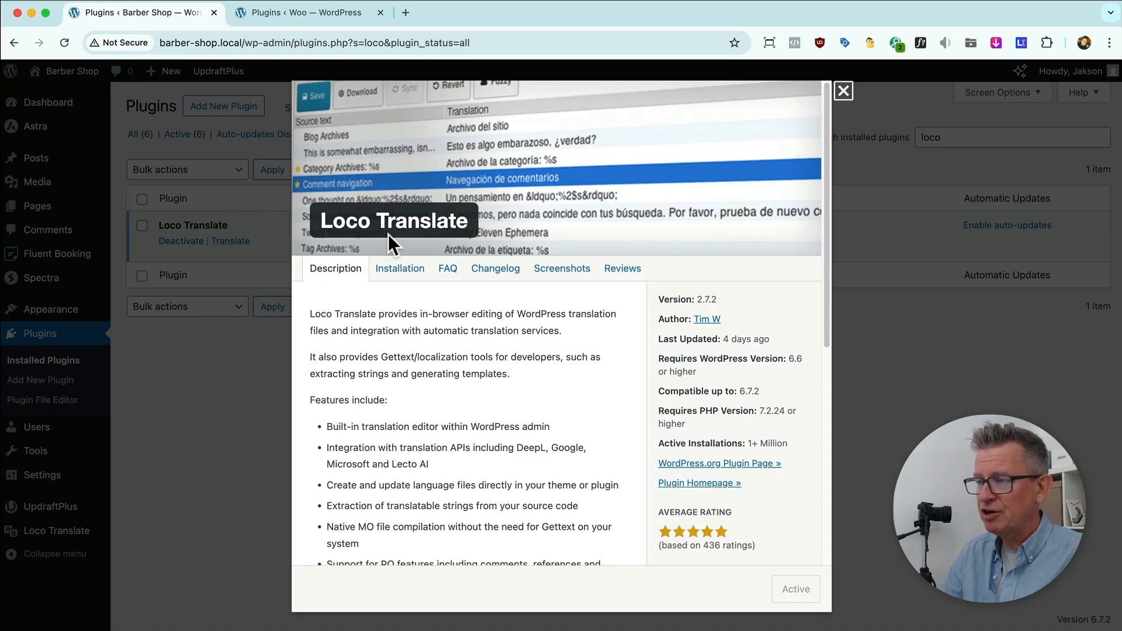
Close the Loco Translate plugin details and go to the Loco Translate home with its bundle list
scroll(down, 3)
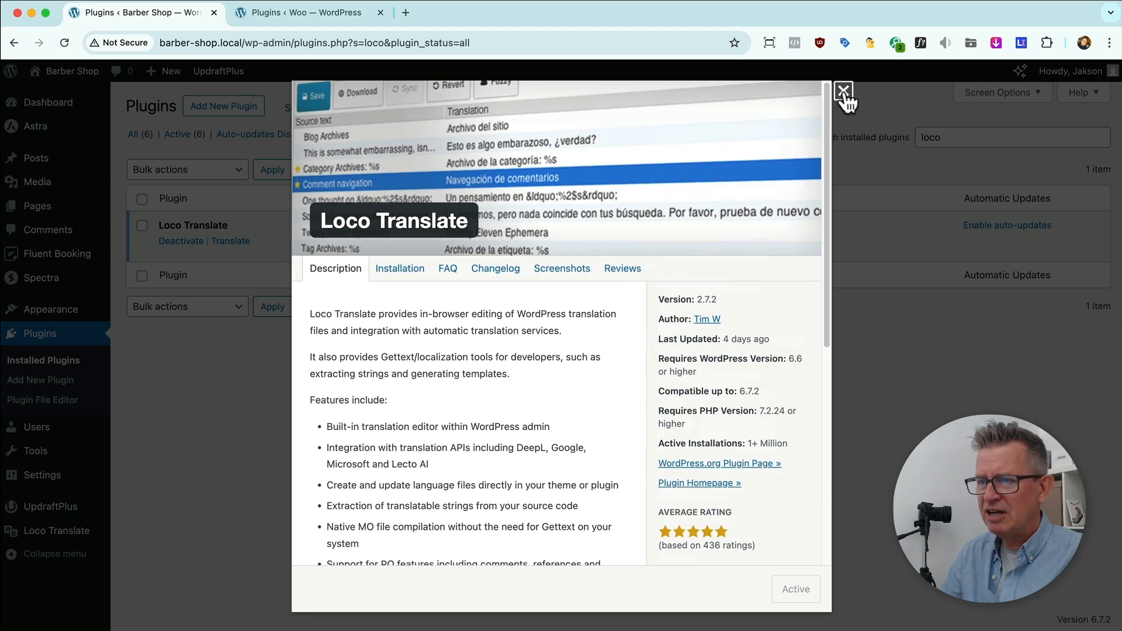
click(843, 91)
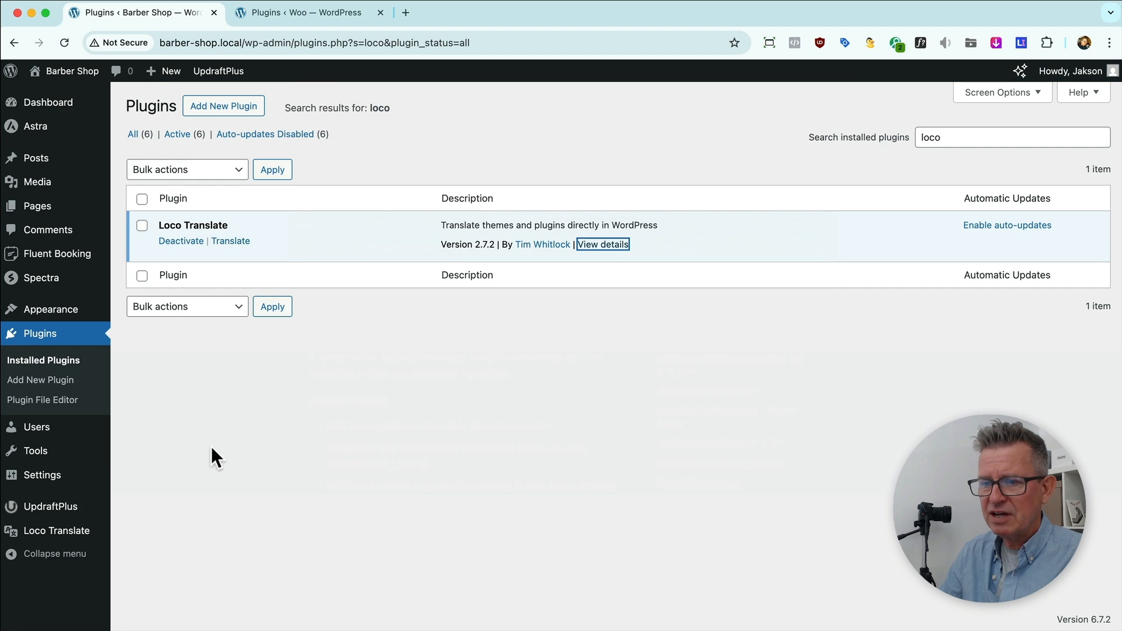
click(57, 531)
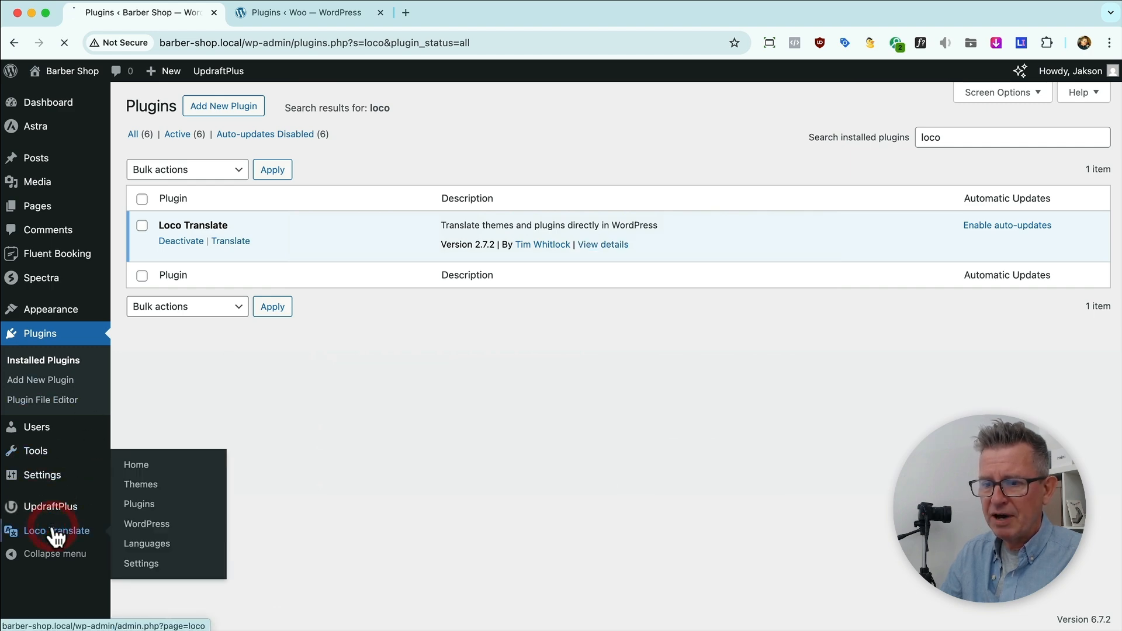
click(55, 530)
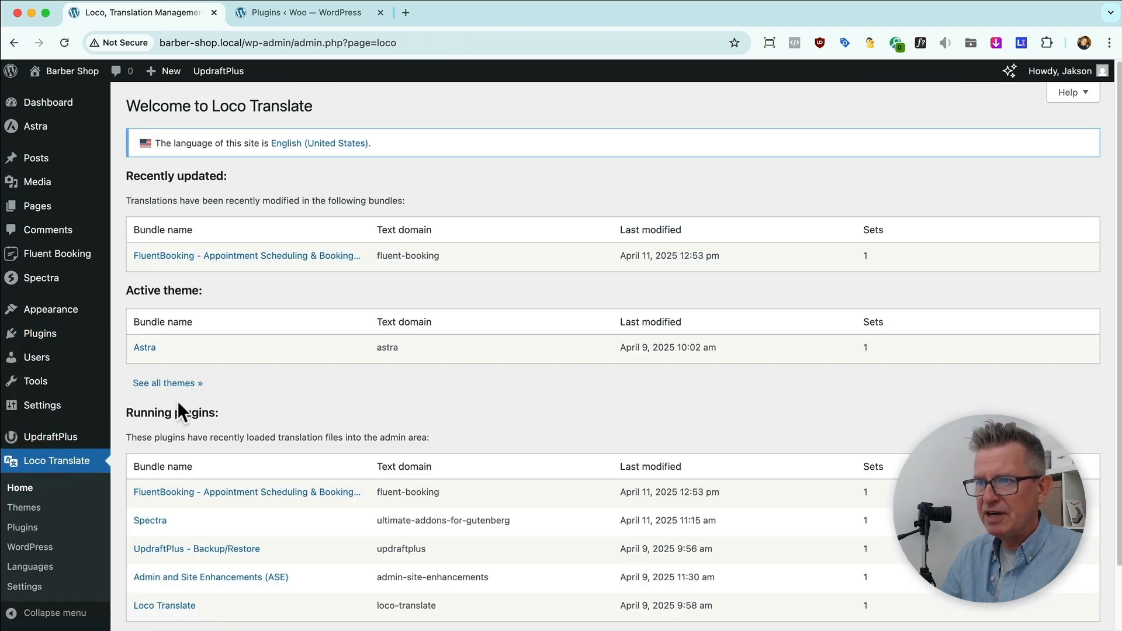
mouse_move(243, 398)
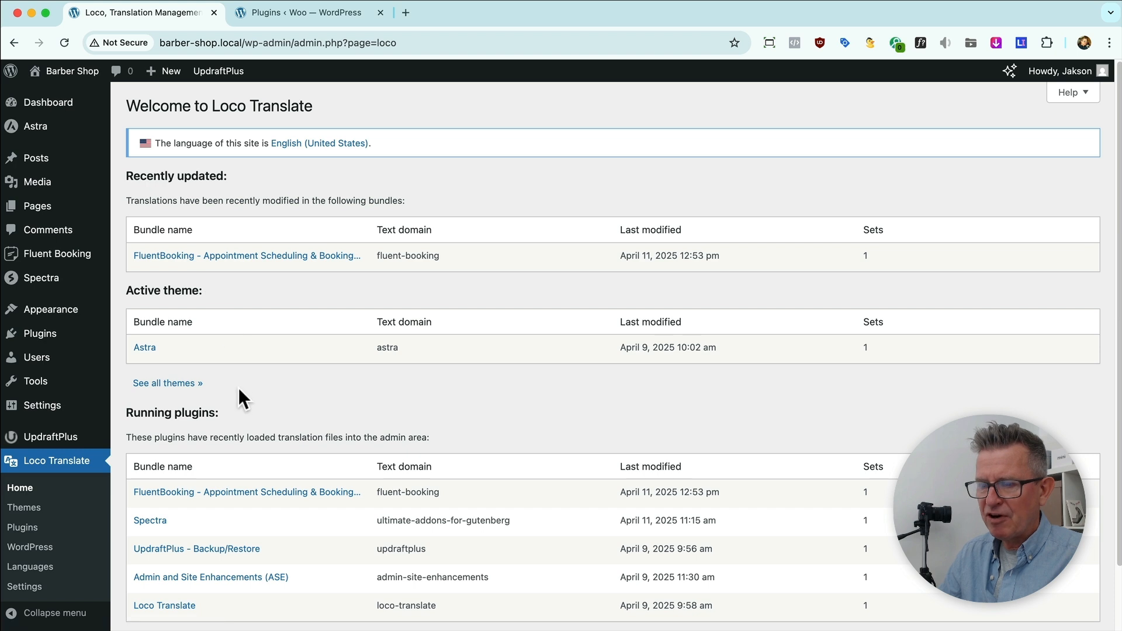
mouse_move(316, 505)
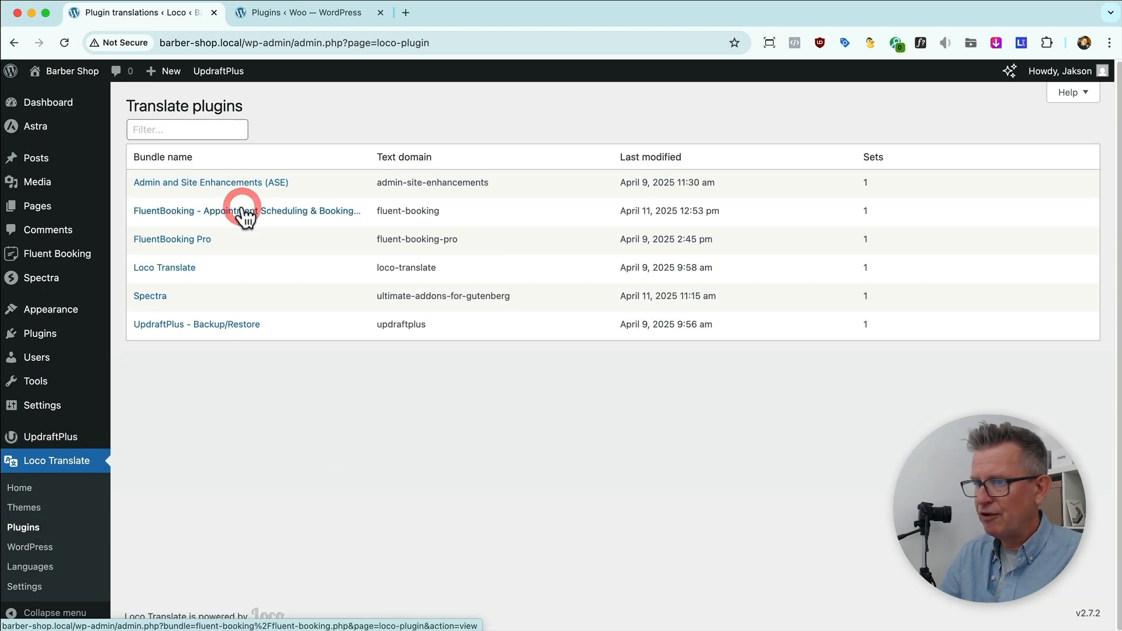
Review Fluent Booking's custom English file entries Zoom Video, Your meeting has been %s and Host as Barber
click(247, 210)
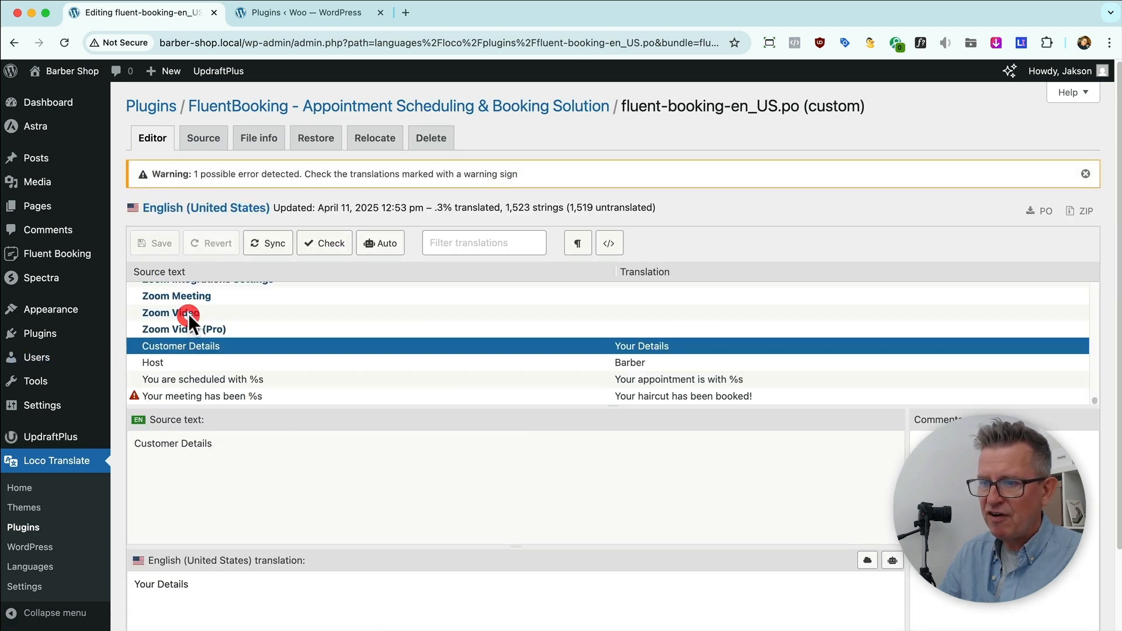
click(170, 314)
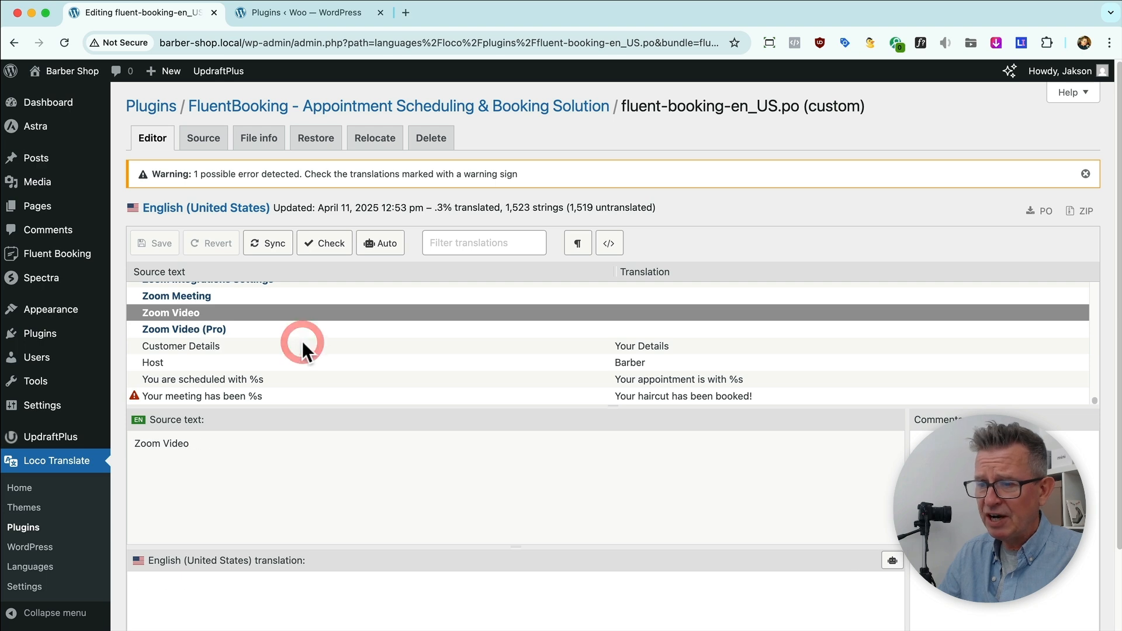
click(493, 12)
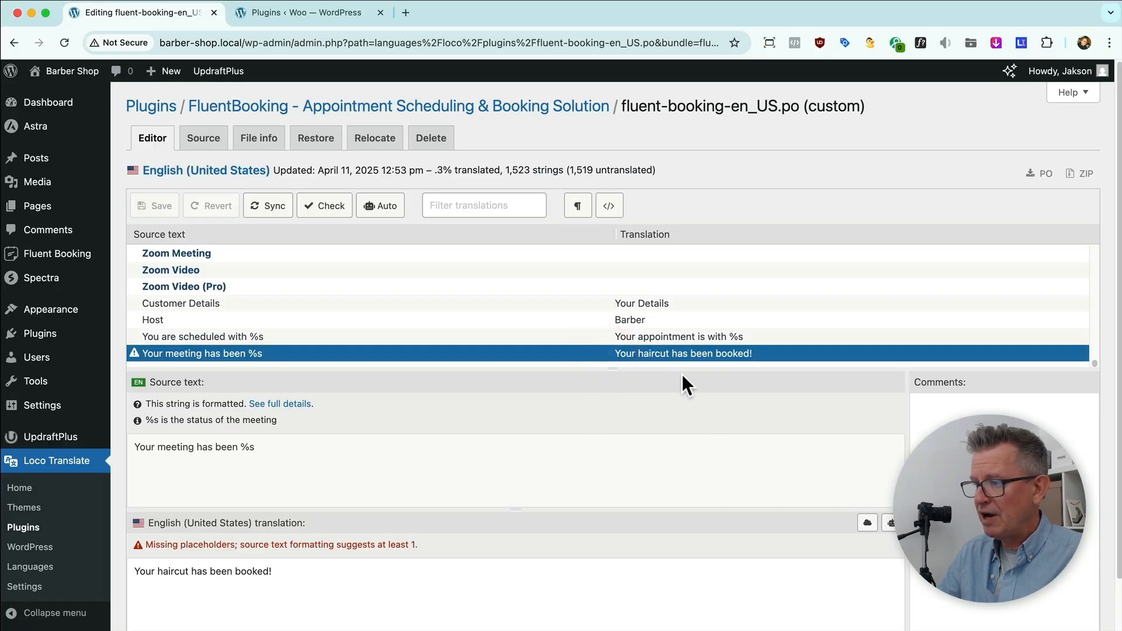
mouse_move(307, 469)
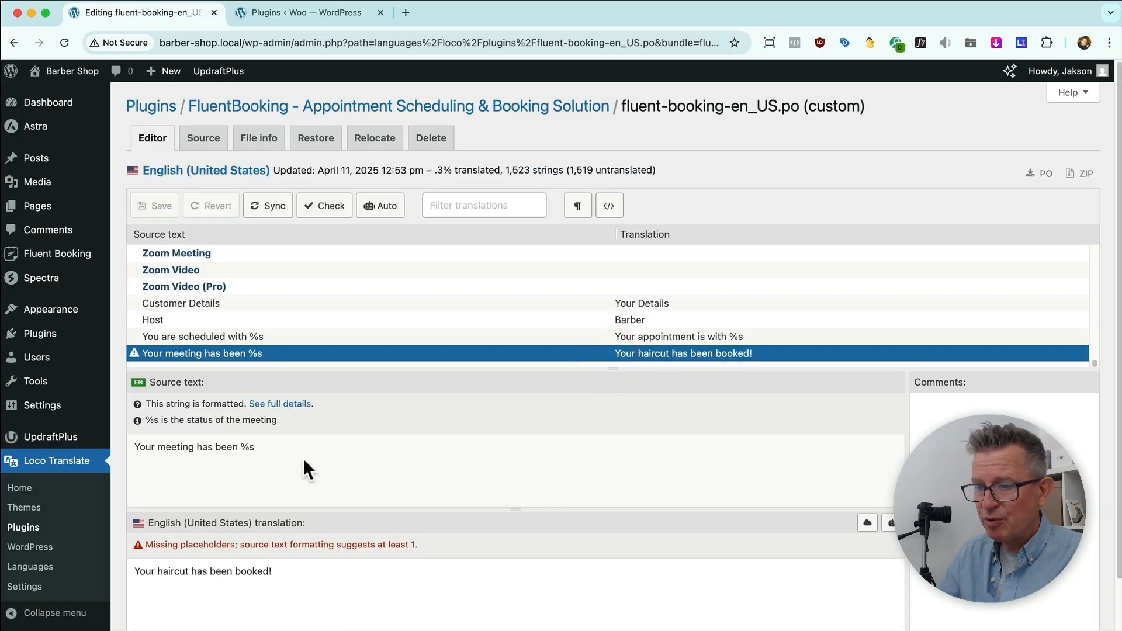
click(152, 319)
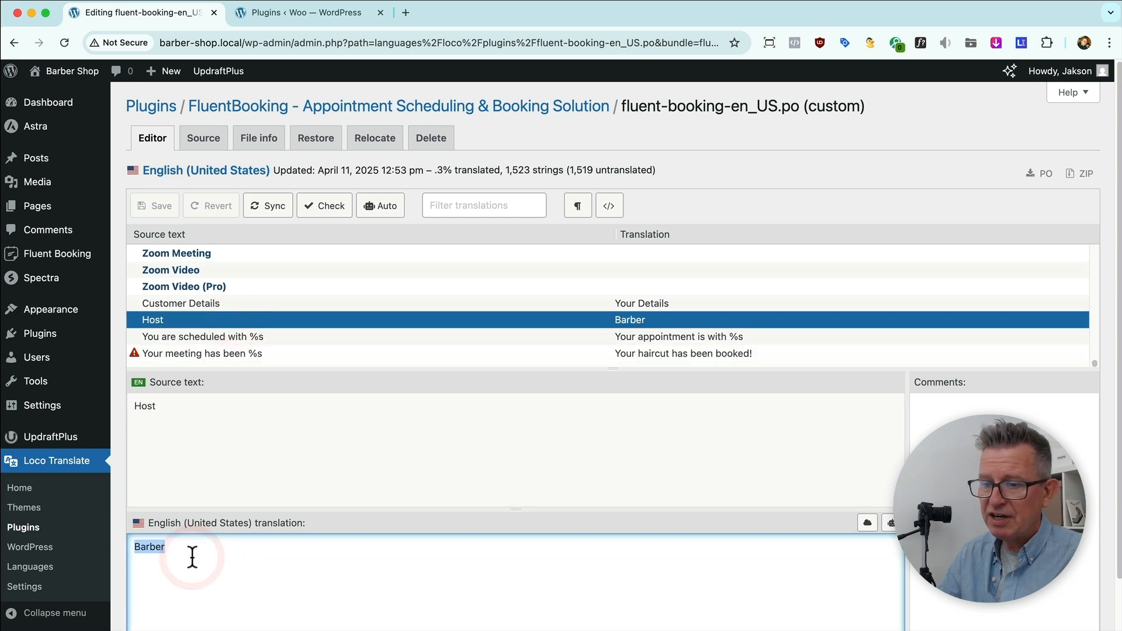
Inspect Customer Details and the Your meeting has been %s source, highlighting the %s placeholder
click(180, 303)
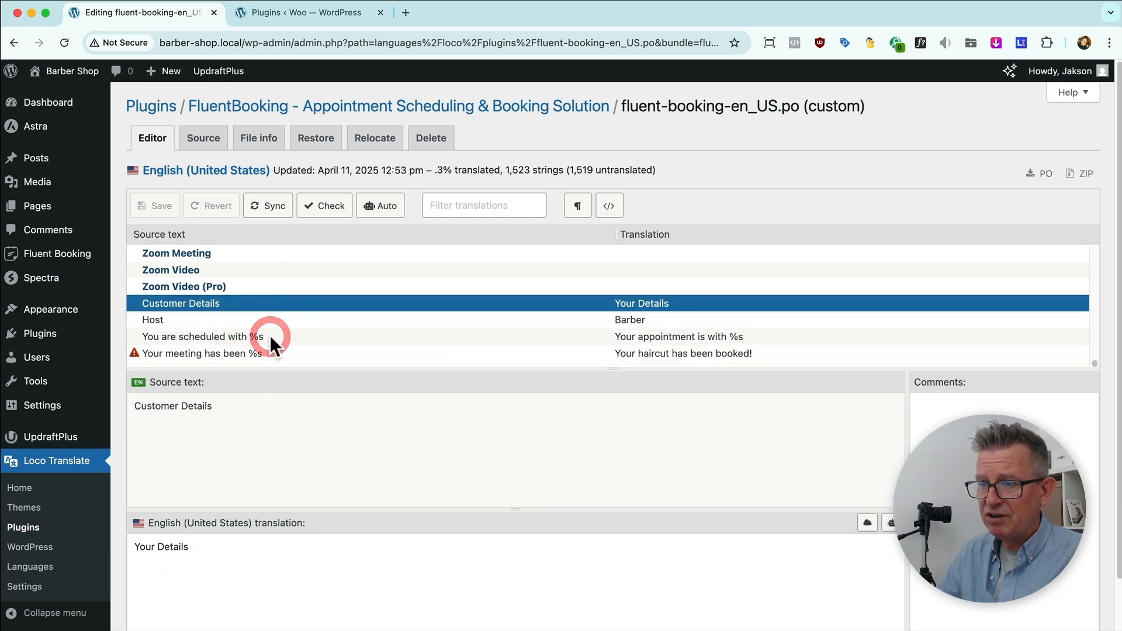
click(208, 353)
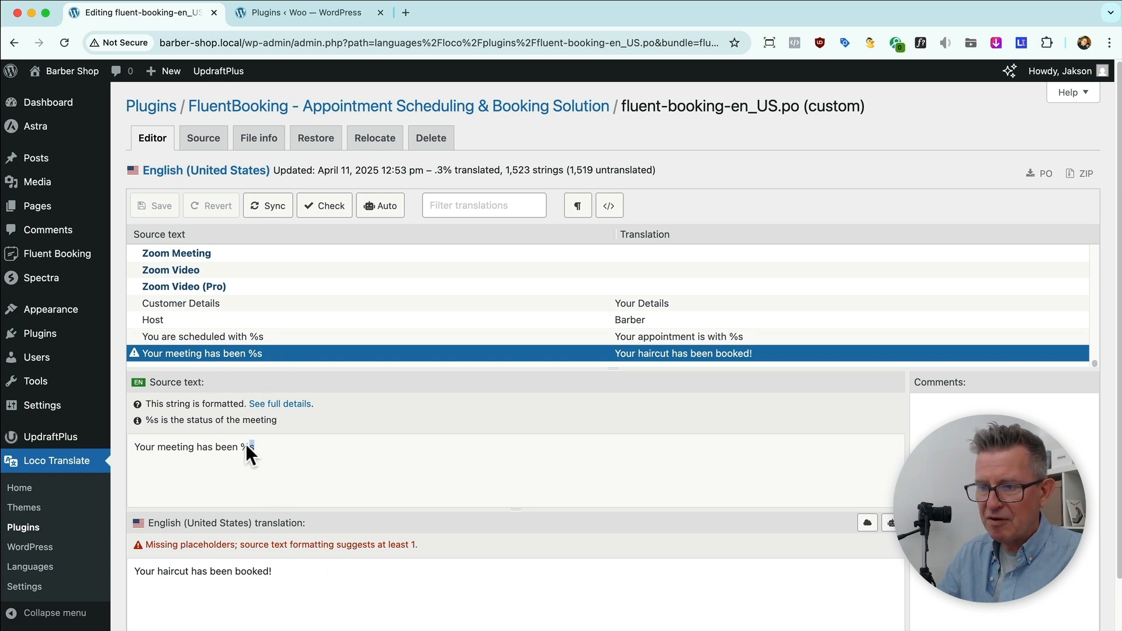
double_click(247, 446)
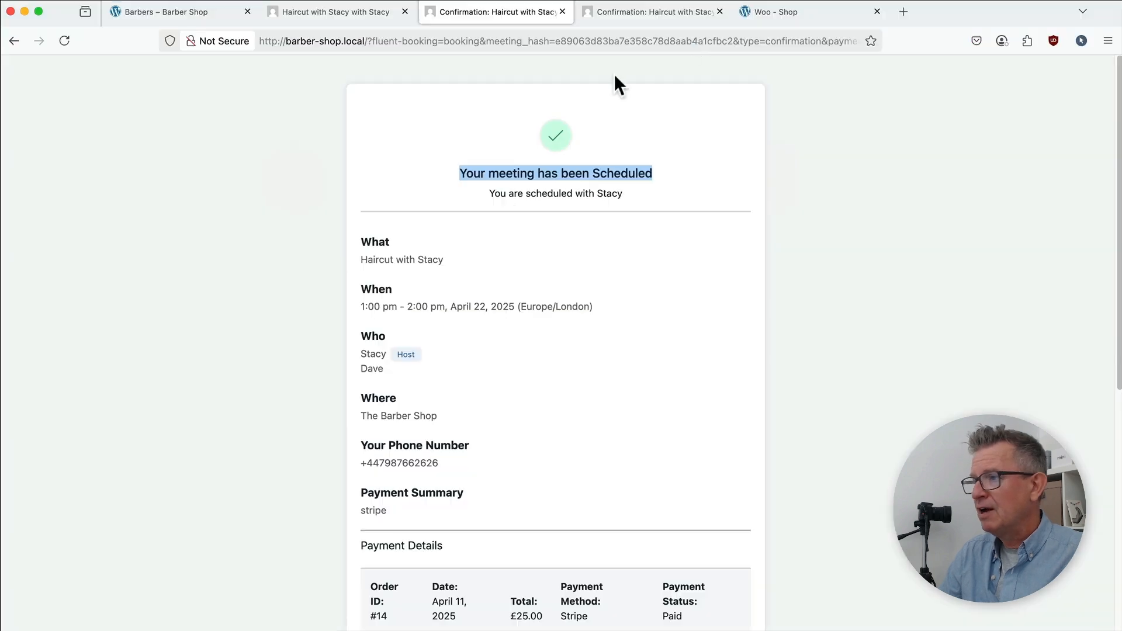
Show the Woo shop's Prints catalogue with its Min. Price and Max. Price filter labels
click(809, 11)
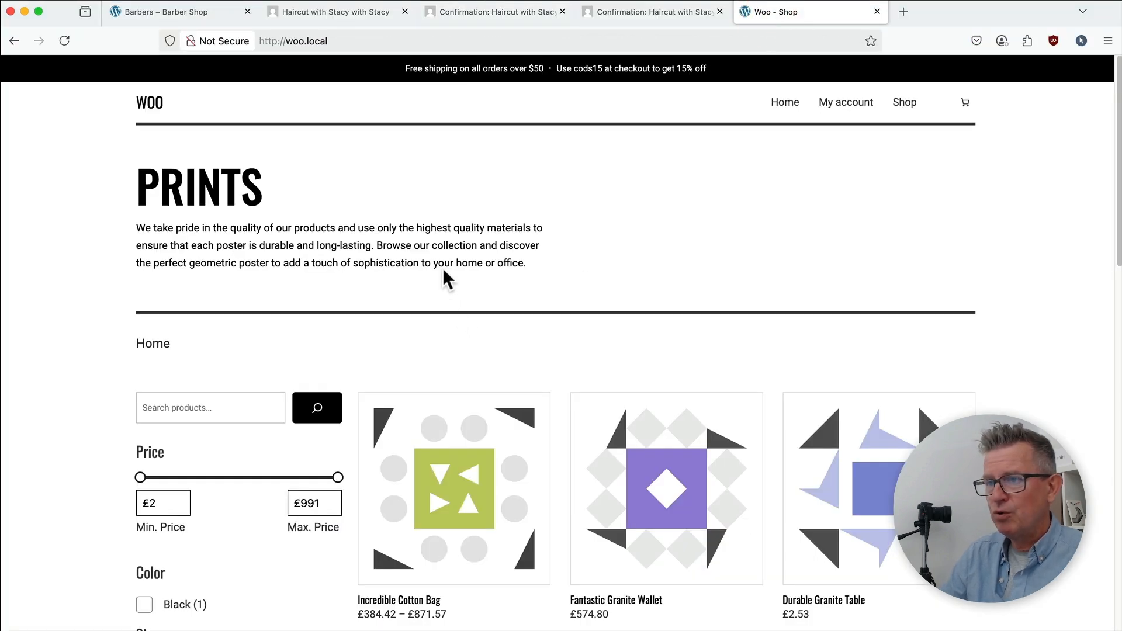
scroll(down, 3)
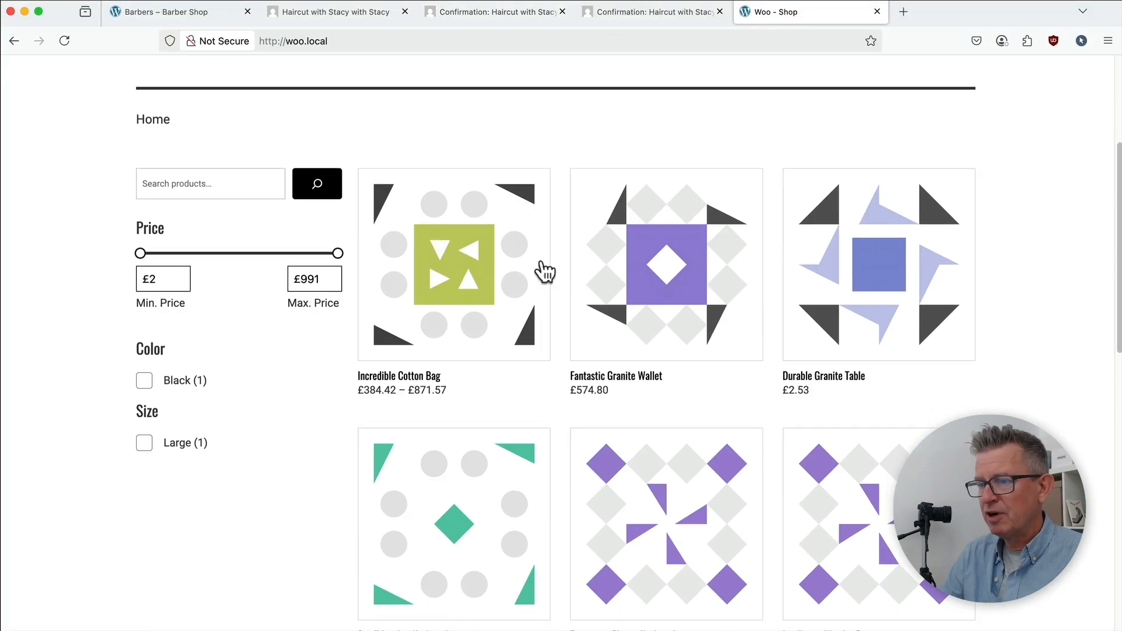
scroll(down, 3)
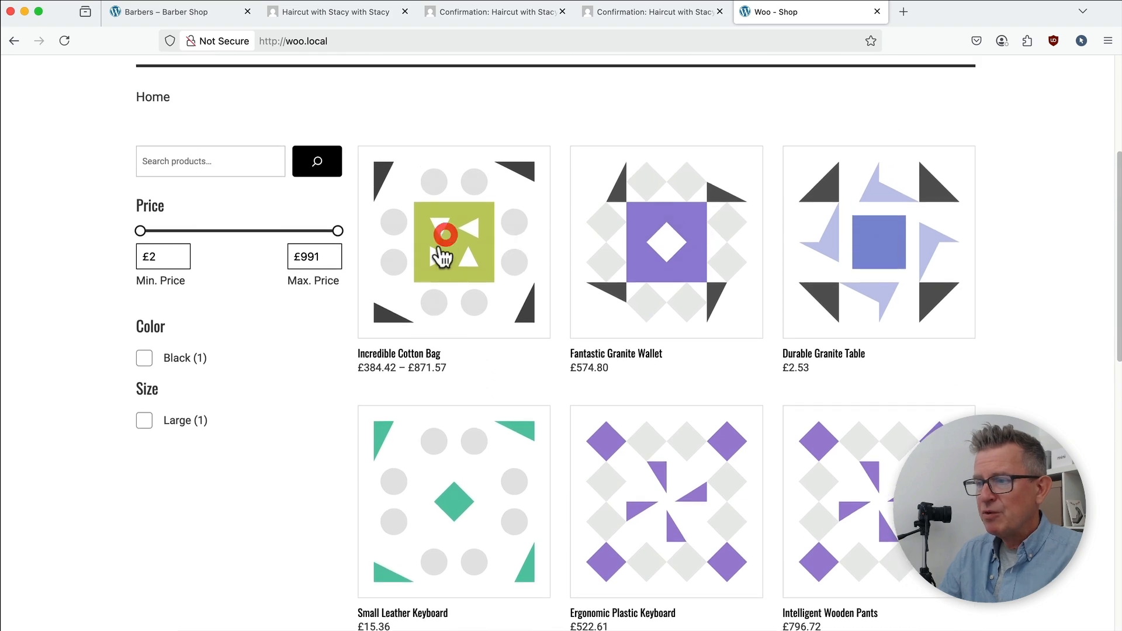
click(454, 242)
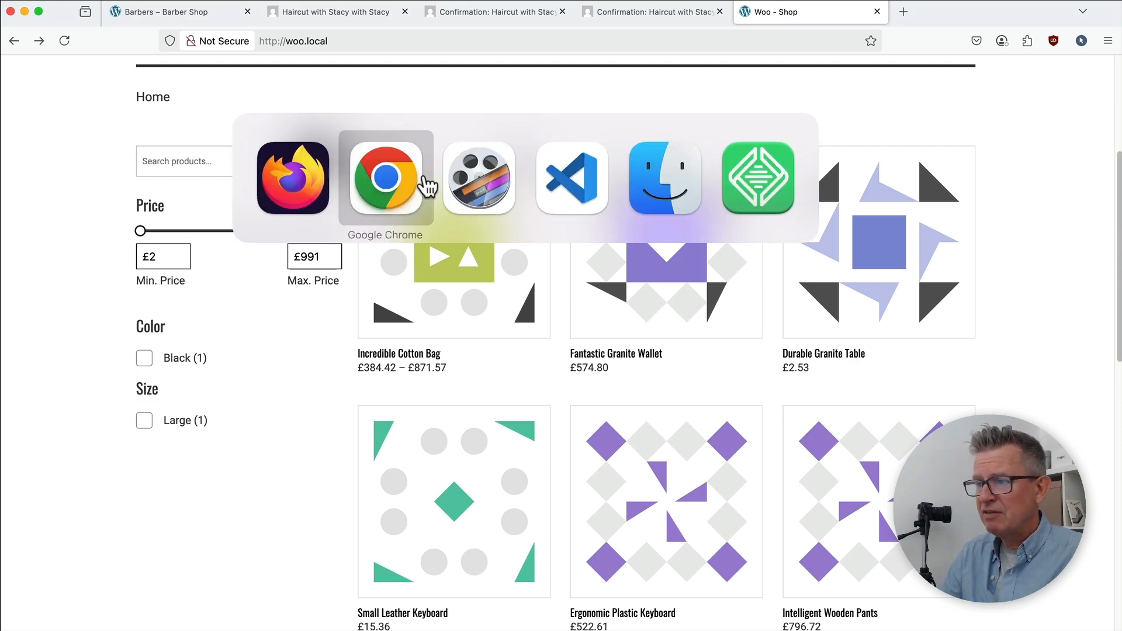
Return to the Woo site's WordPress admin and bring up its Loco Translate home page
click(385, 178)
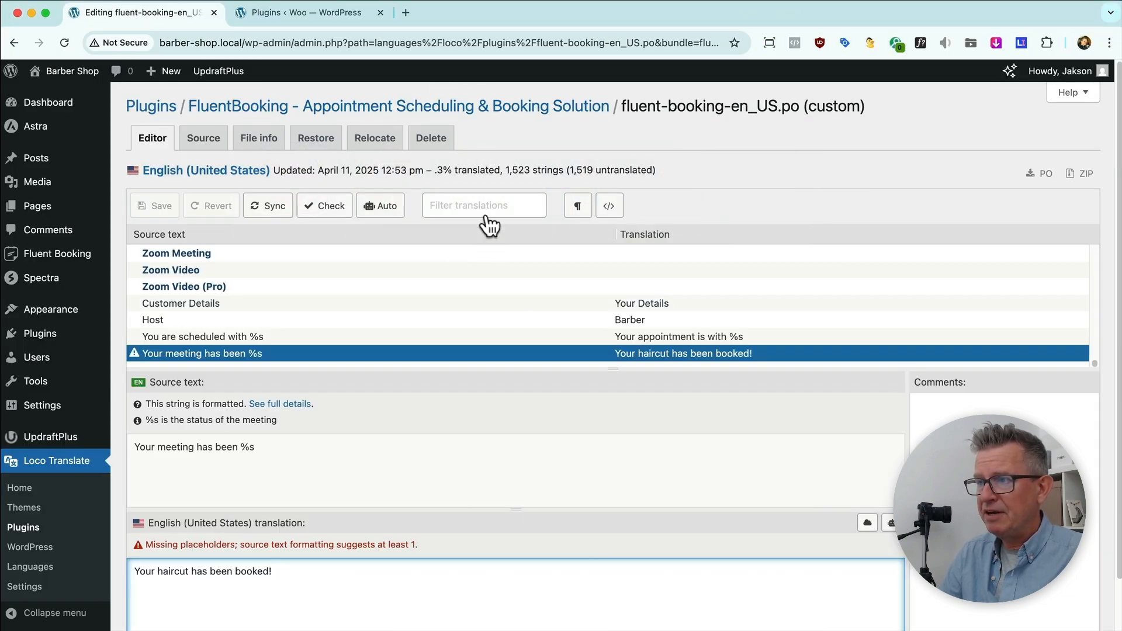
click(306, 12)
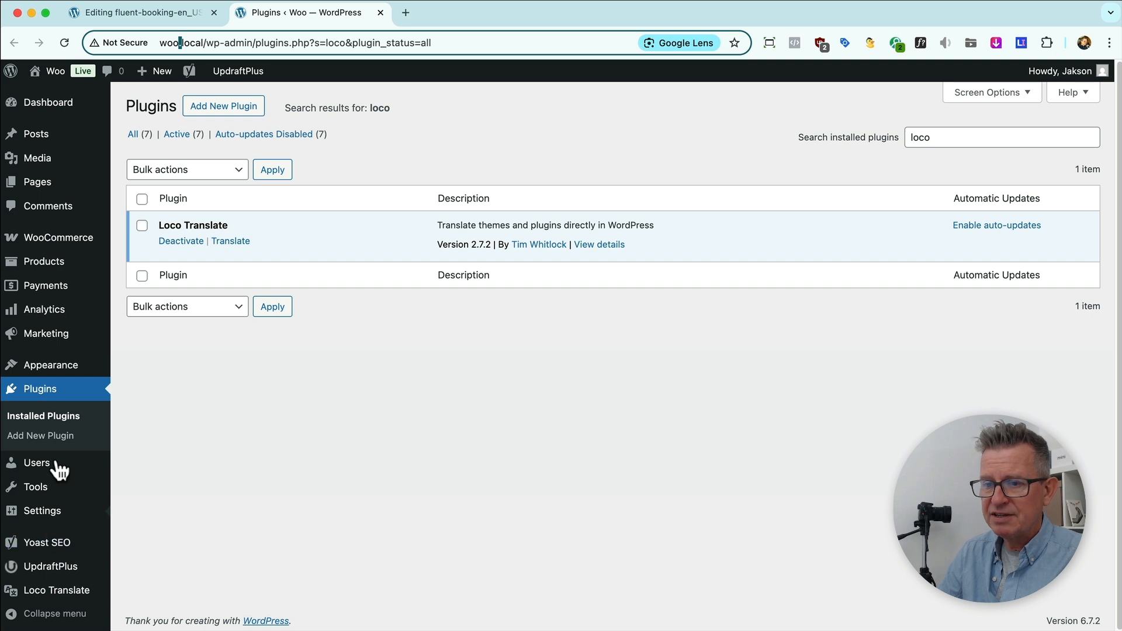
mouse_move(51, 566)
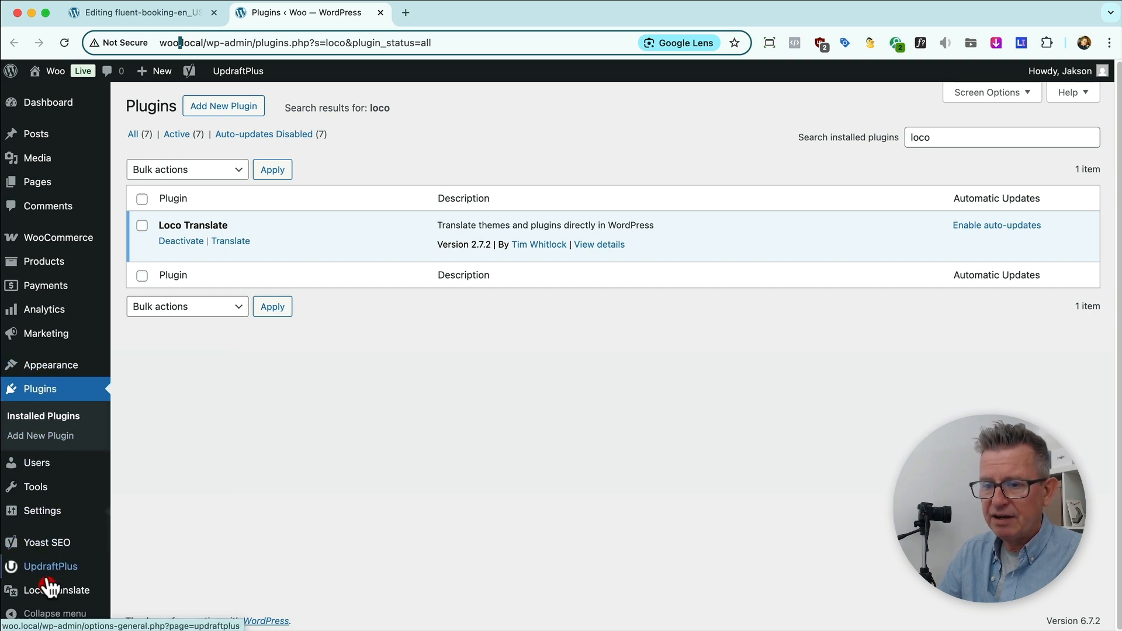
click(61, 589)
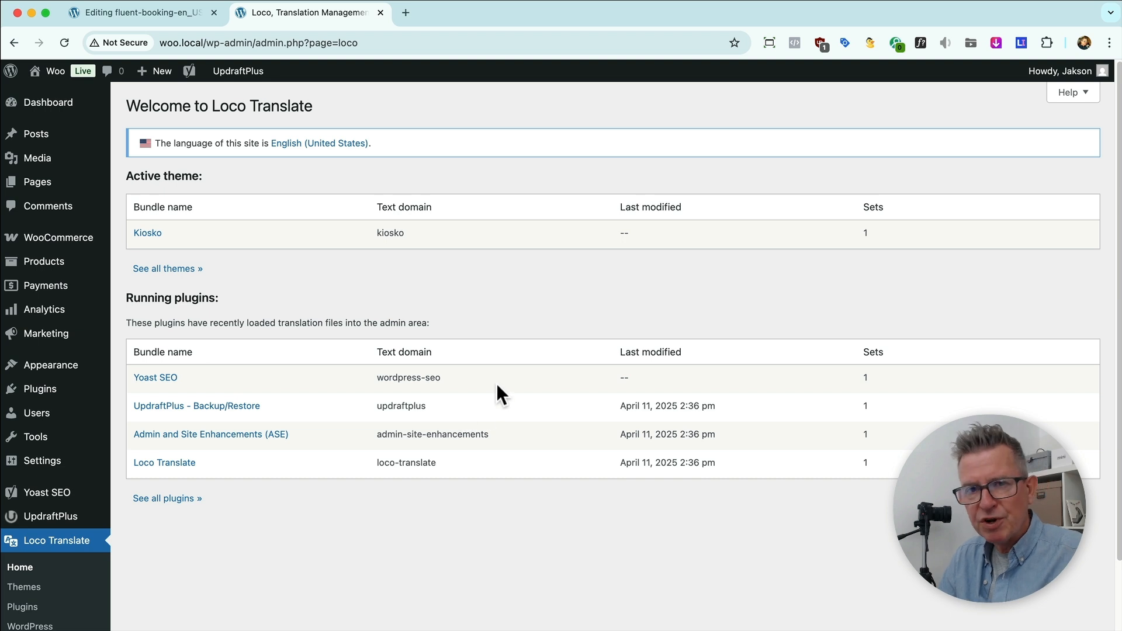
mouse_move(480, 311)
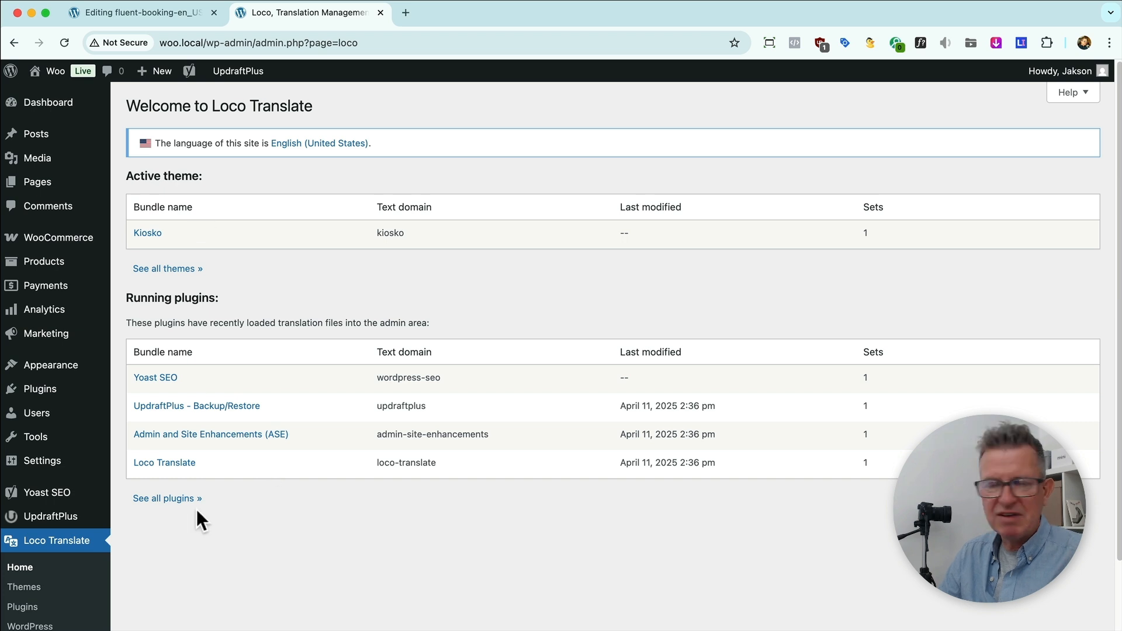
List all translatable plugins and go to WooCommerce's overview, which has no translations yet
click(167, 498)
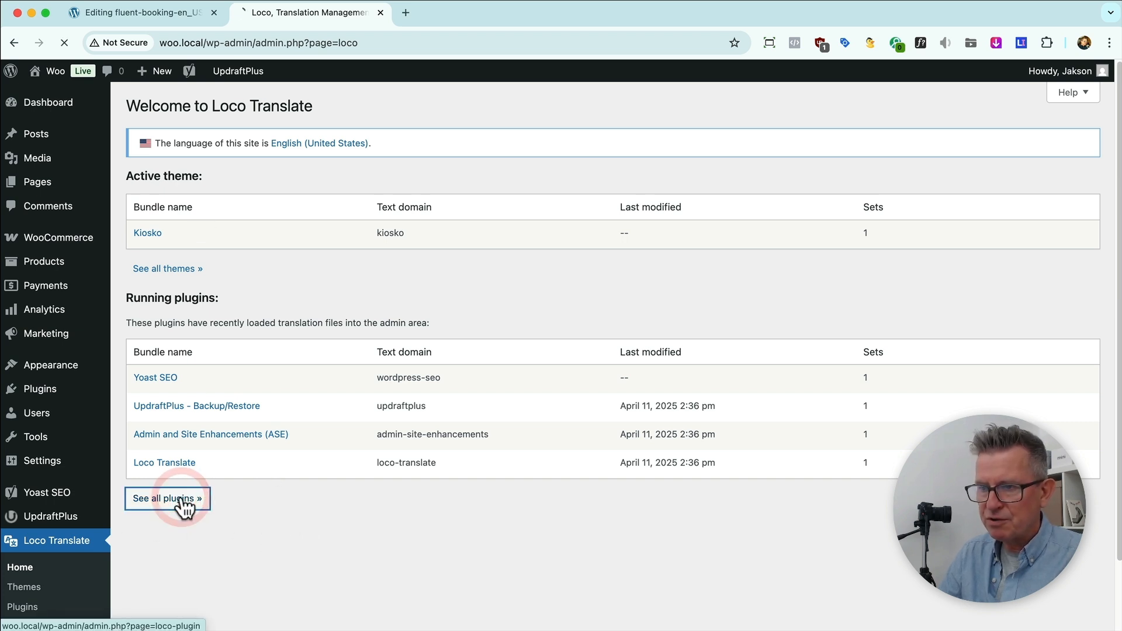
click(167, 499)
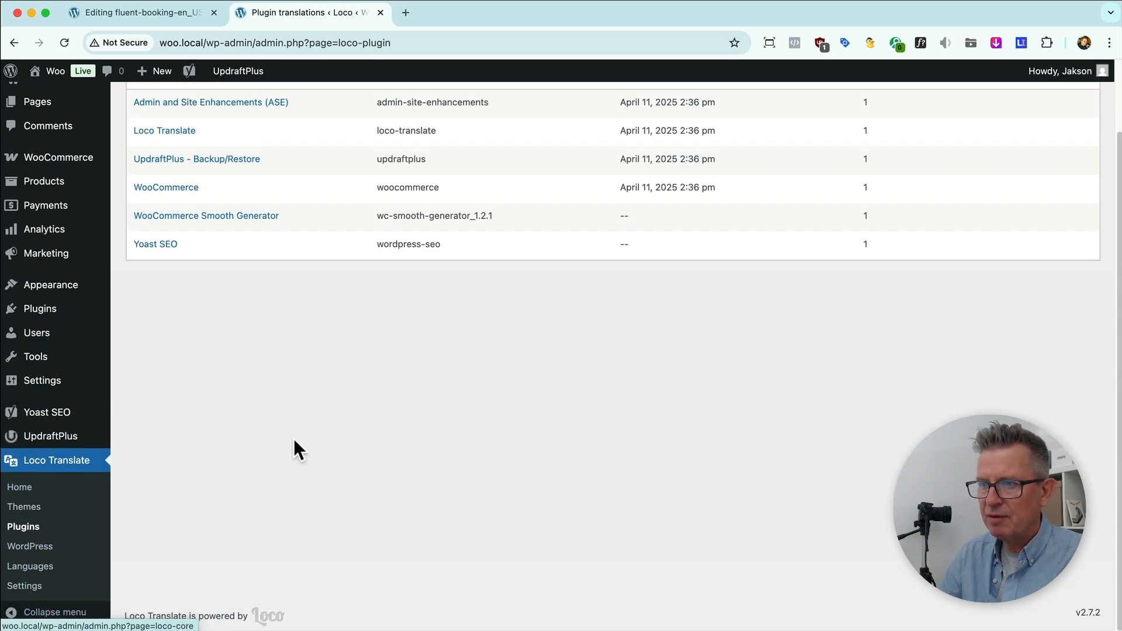
click(166, 187)
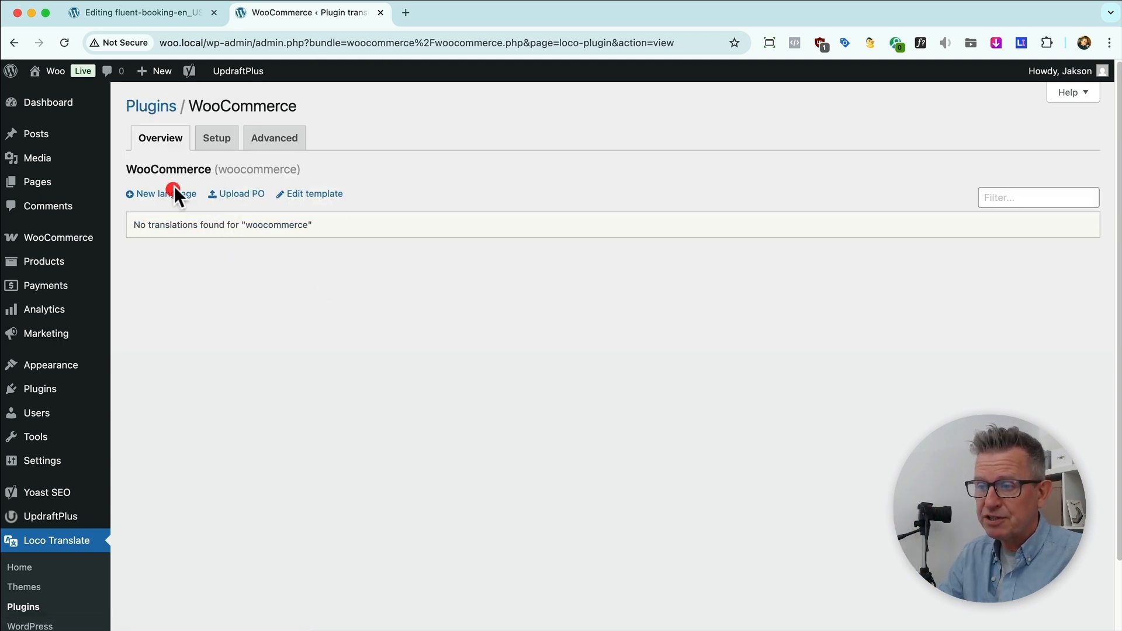
Create a custom English (United States) WooCommerce file in the Custom location and start translating
click(150, 193)
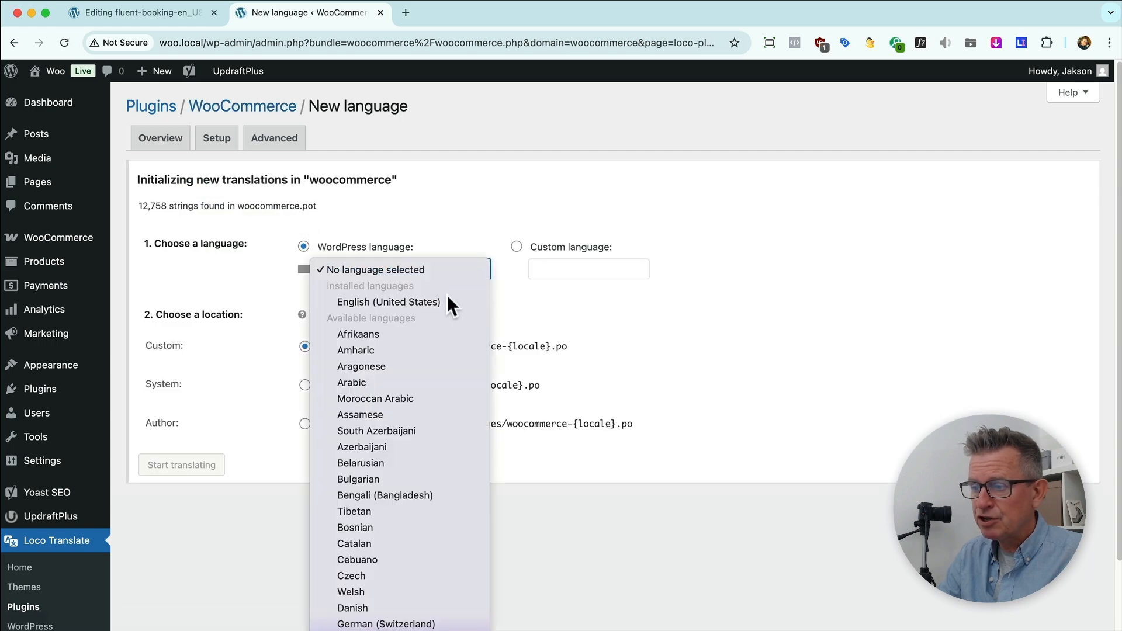
click(388, 302)
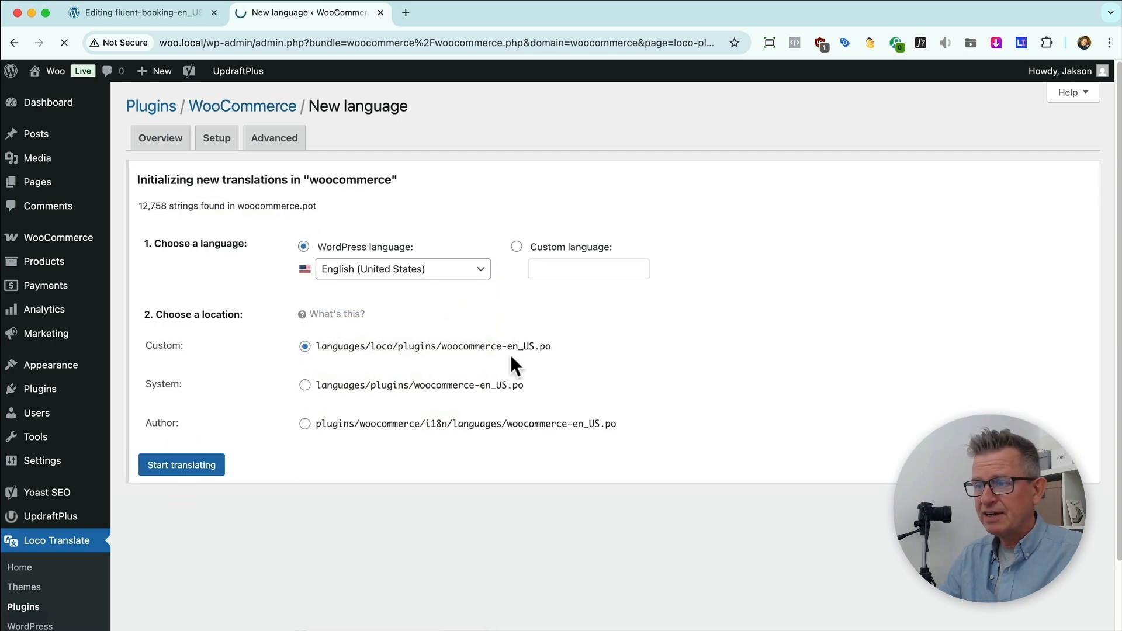
click(181, 464)
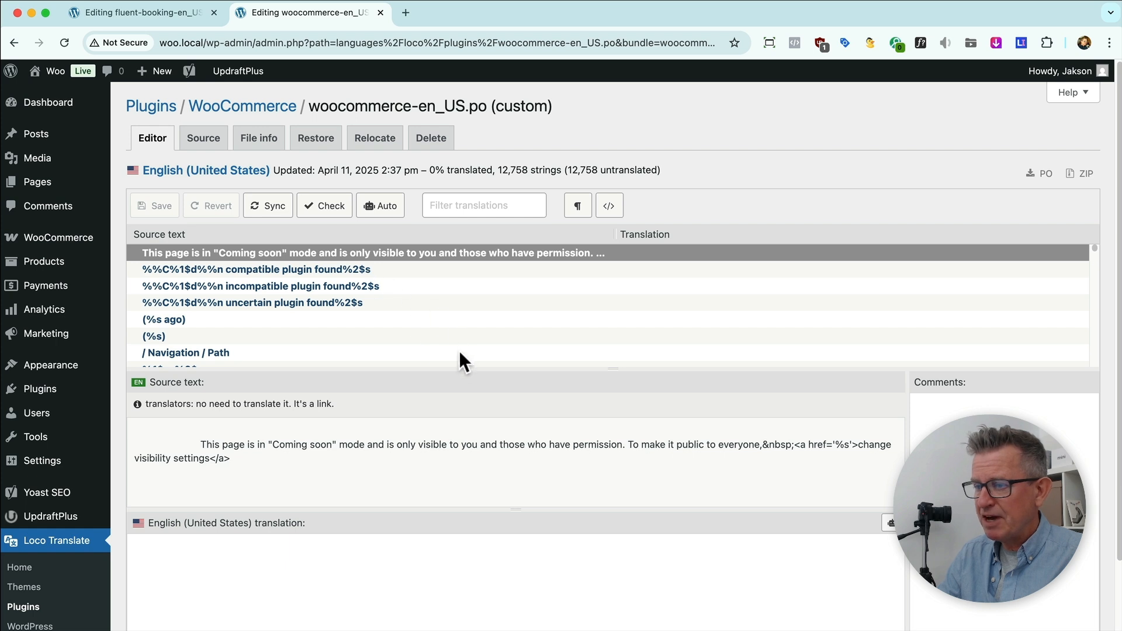
Find the Min. Price string and translate it as Stupid Cheap
text(Min. Price)
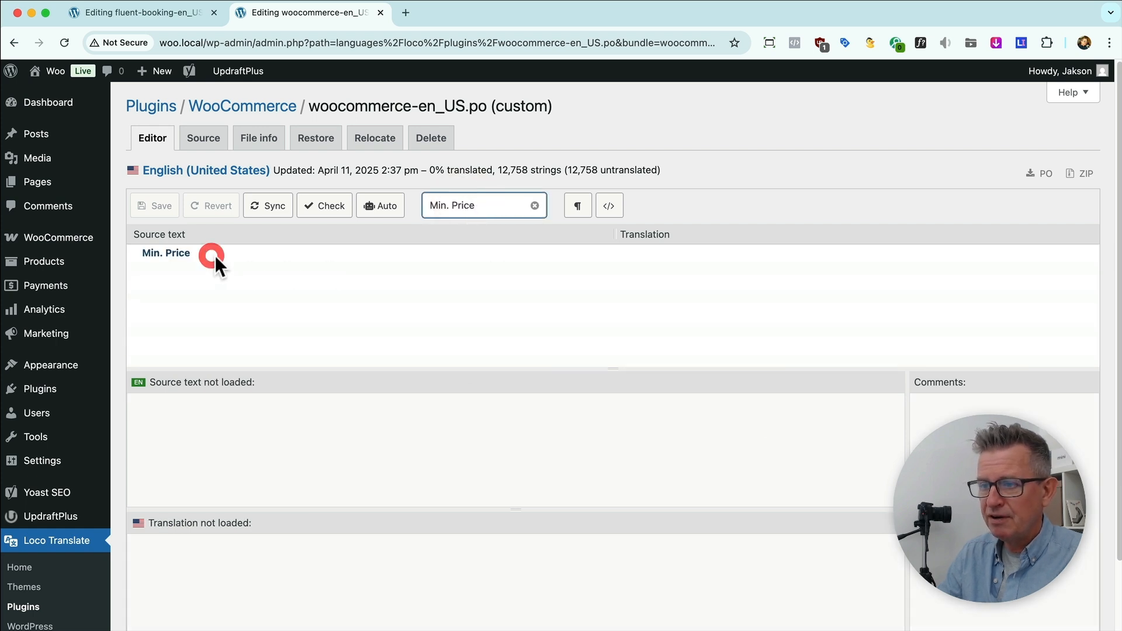
click(166, 252)
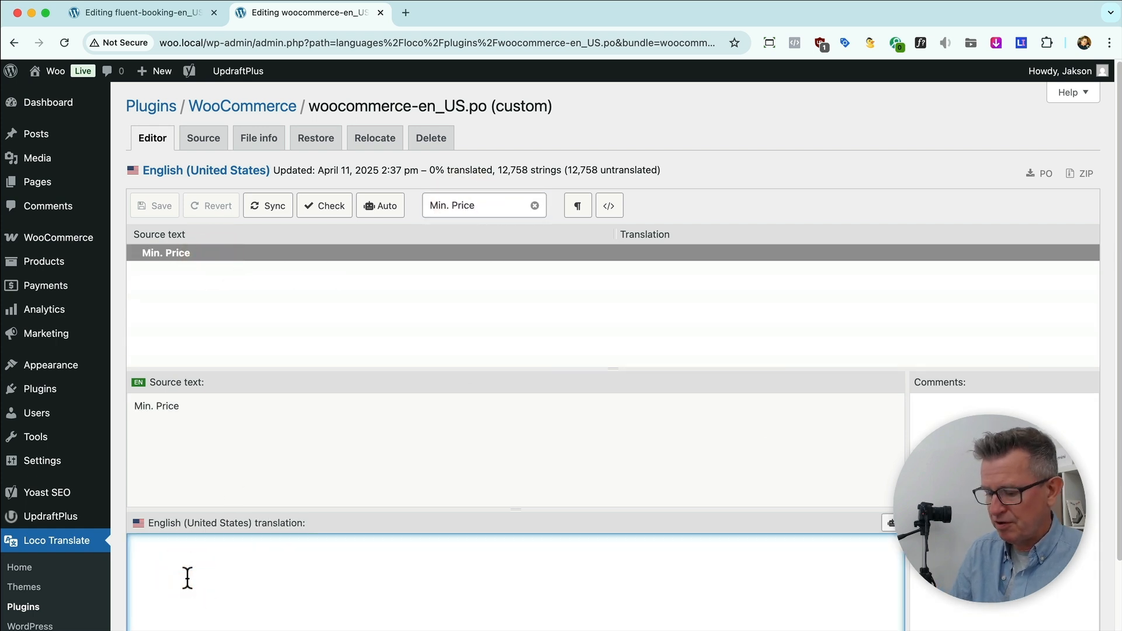
text(Stupid)
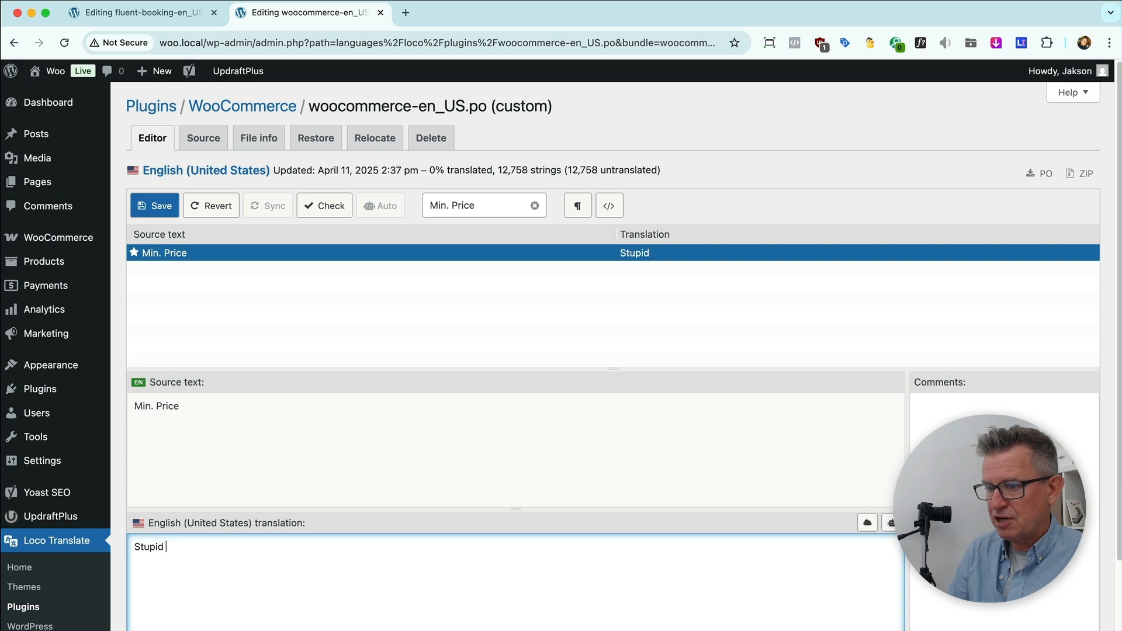
text(Cheap)
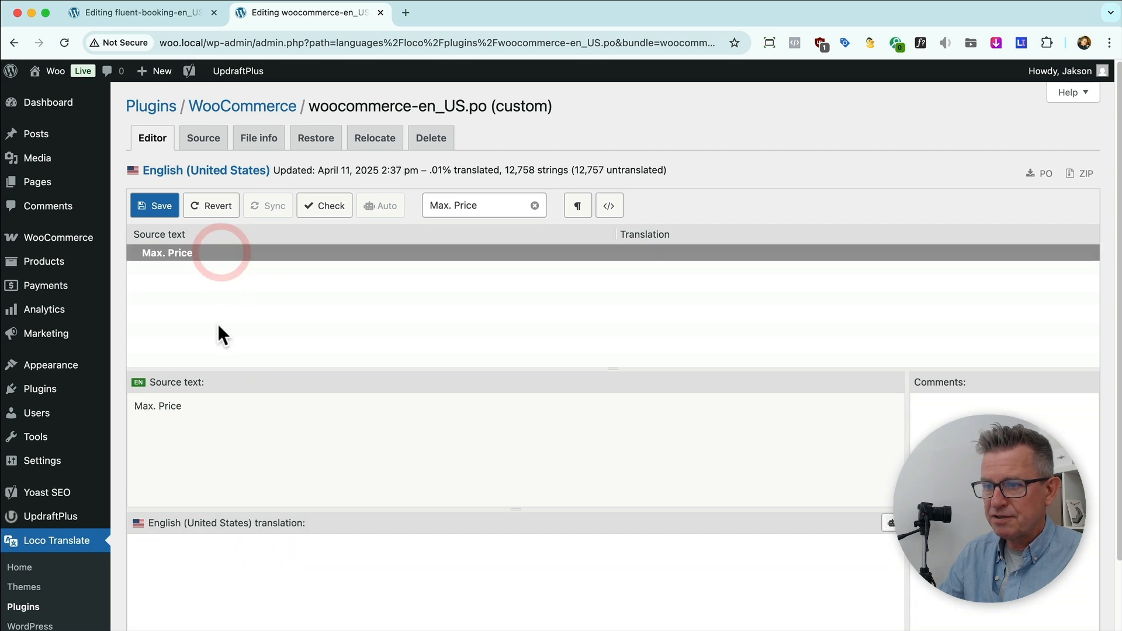
Translate the Max. Price string as Silly Money
click(182, 548)
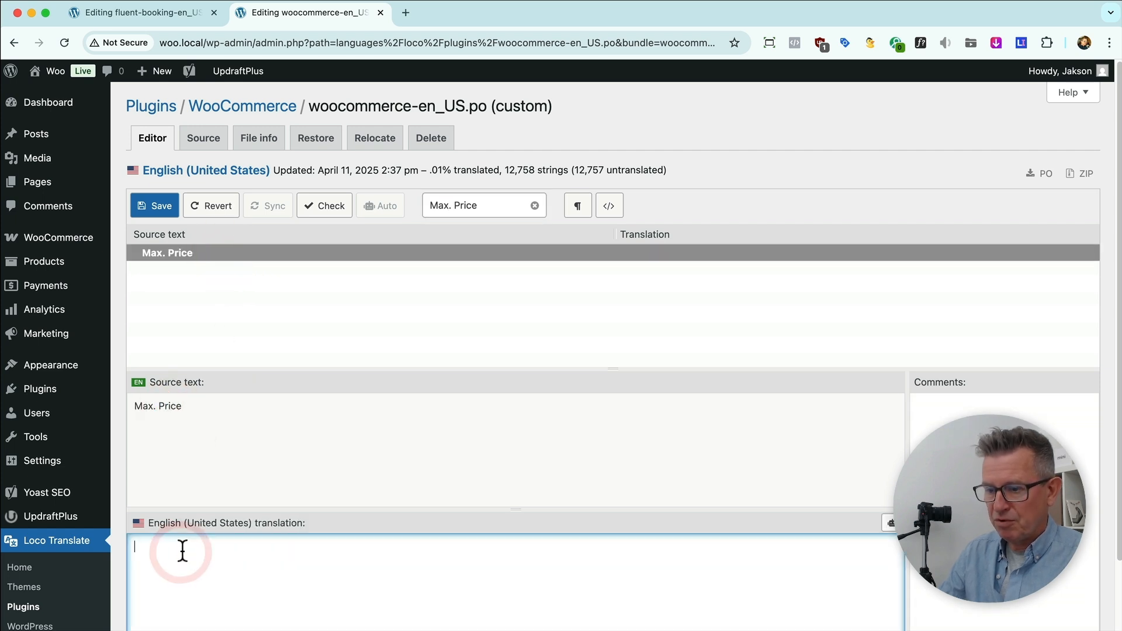
text(Silly)
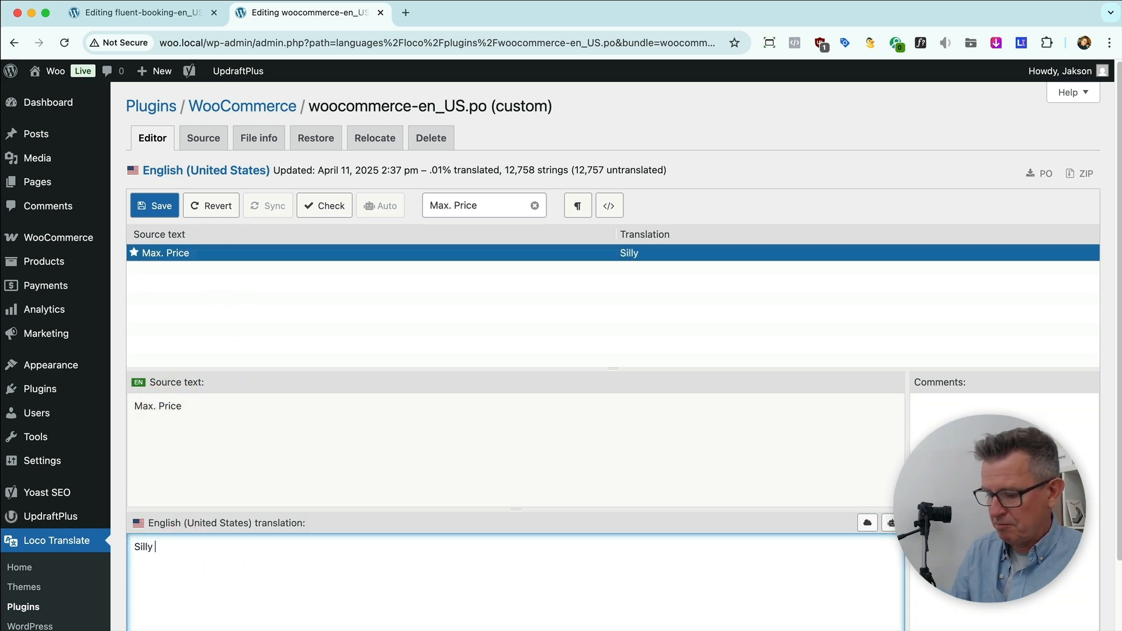
text(Money)
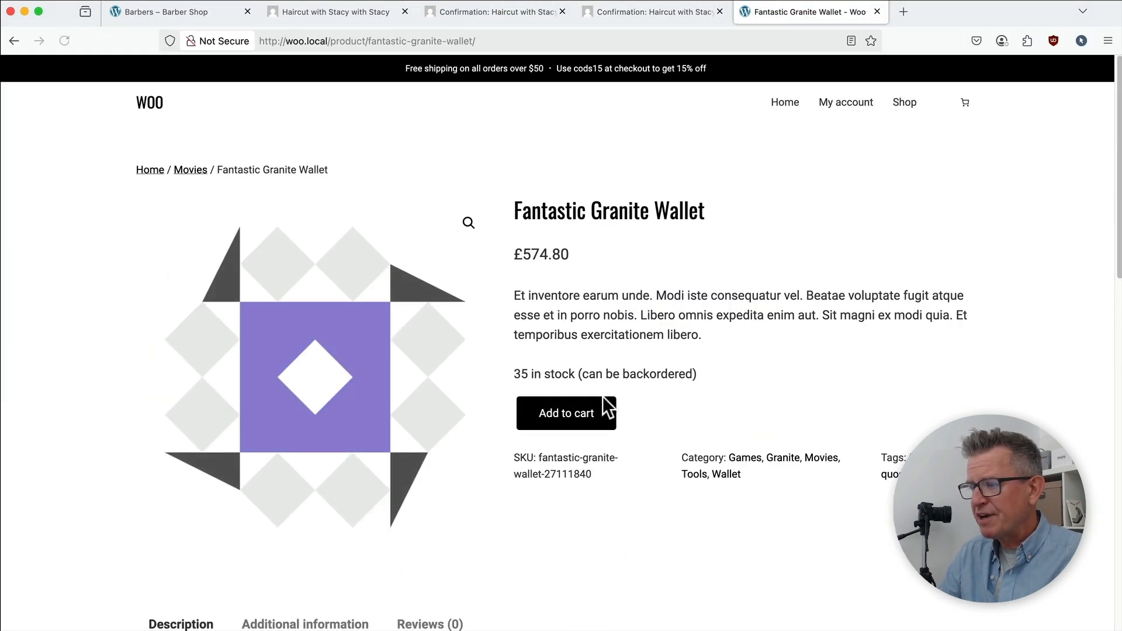
mouse_move(523, 240)
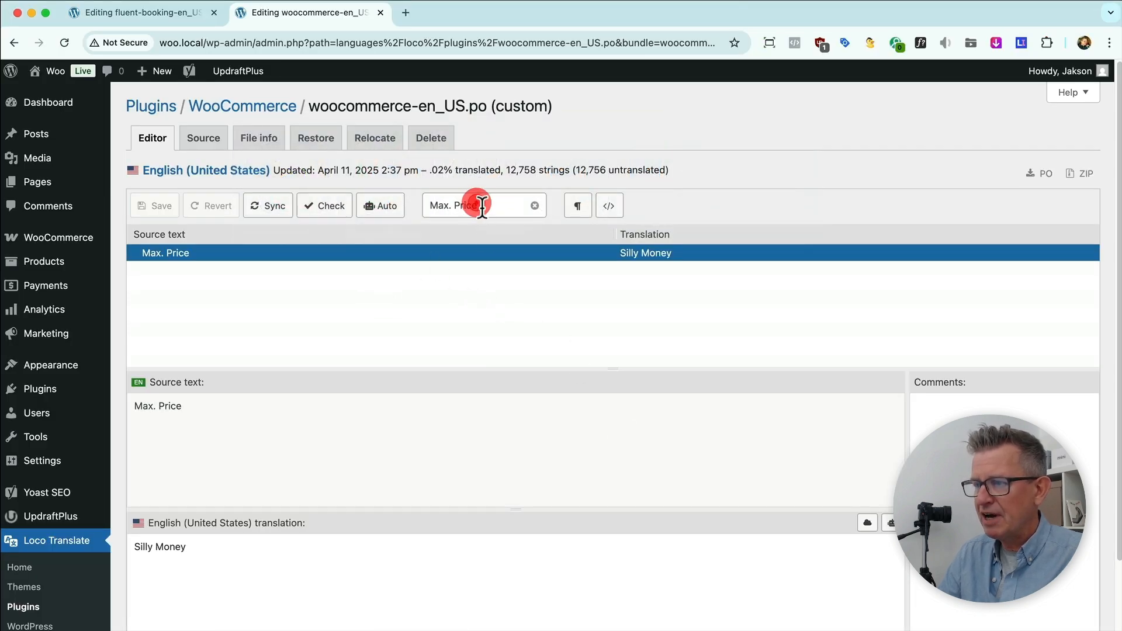
Search 'Add to cart', sort by source text, and translate the lowercase Add to cart as BUY NOW!
text(Add to)
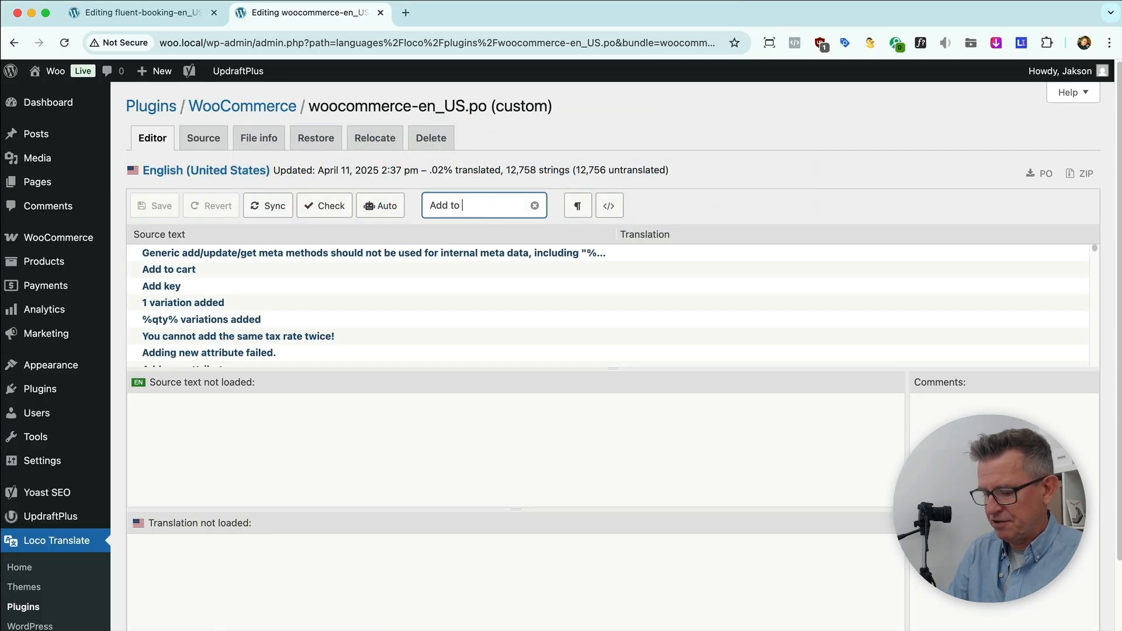
text(cart)
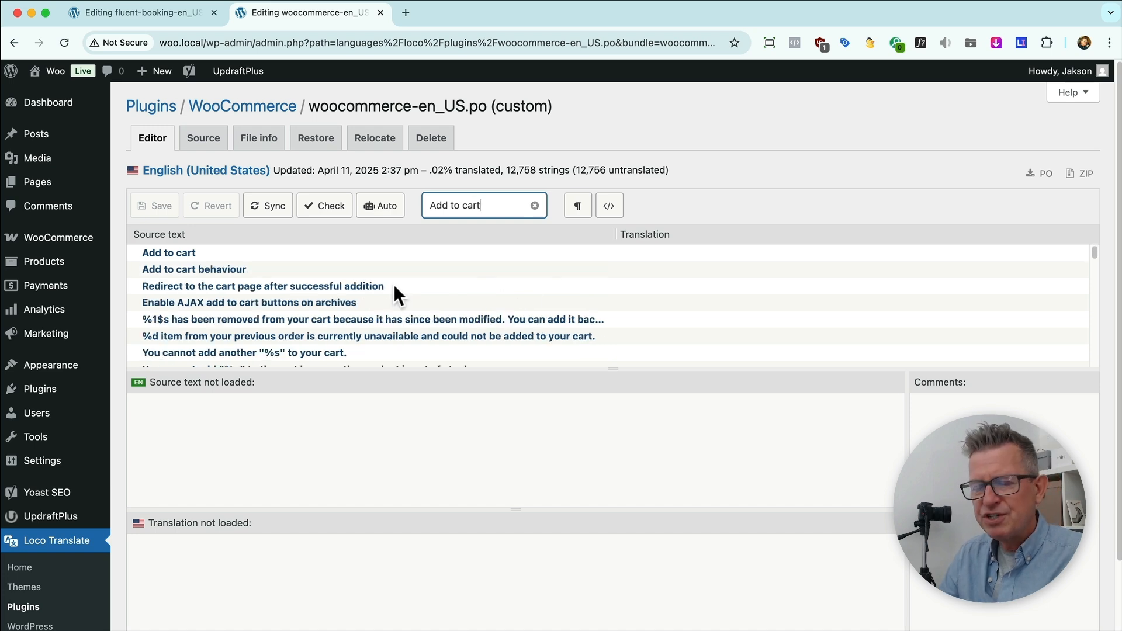
click(169, 234)
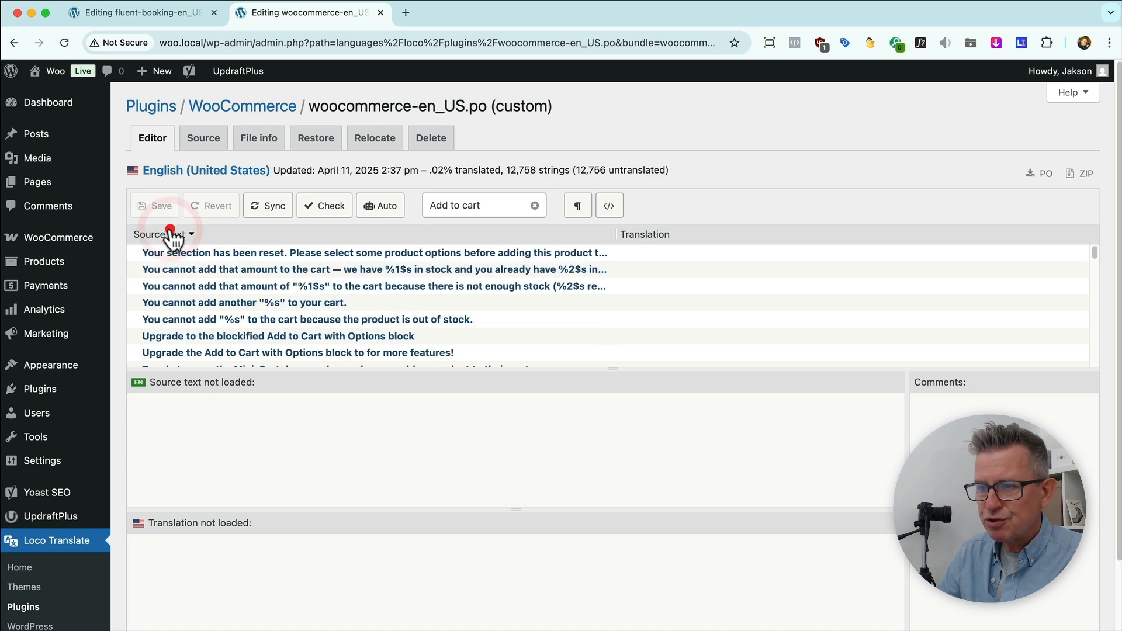
click(158, 233)
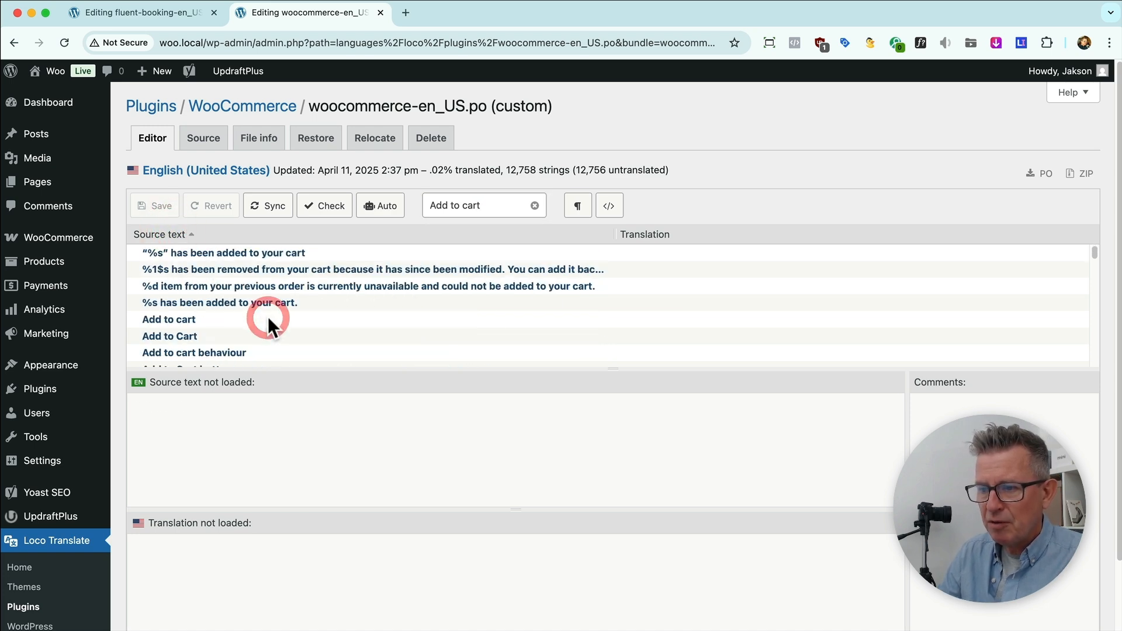
click(168, 319)
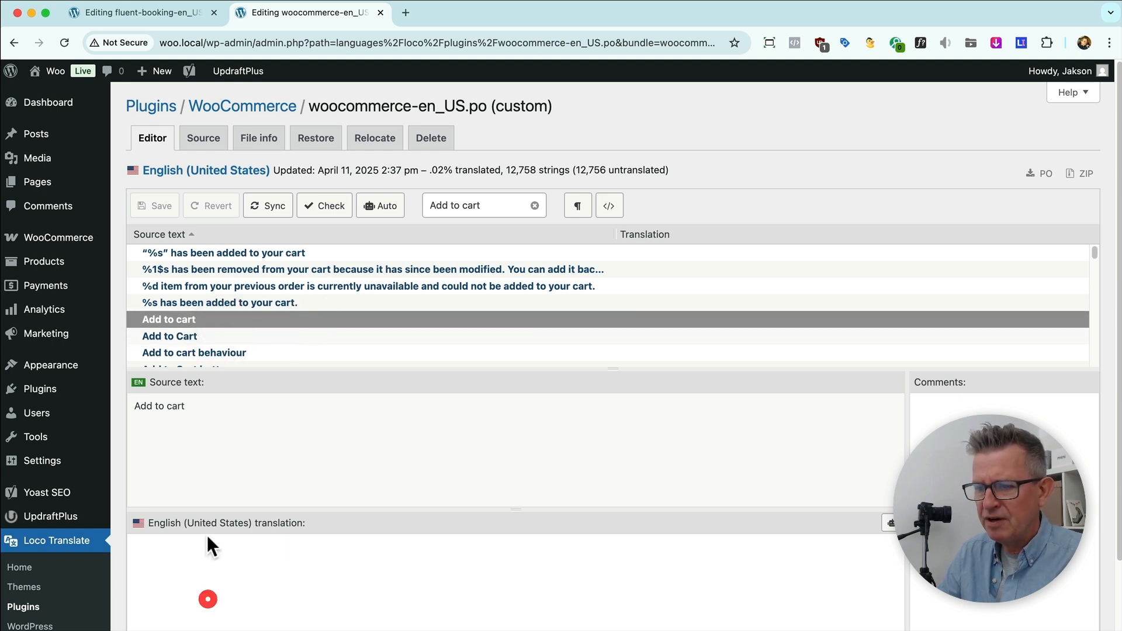
text(B)
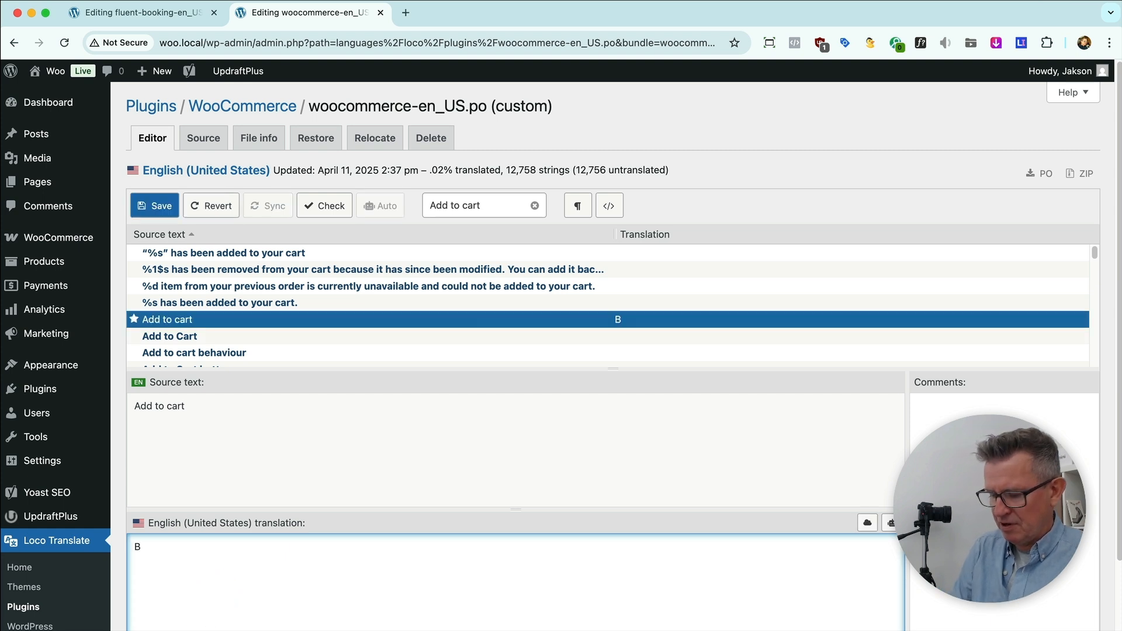
text(UY NO)
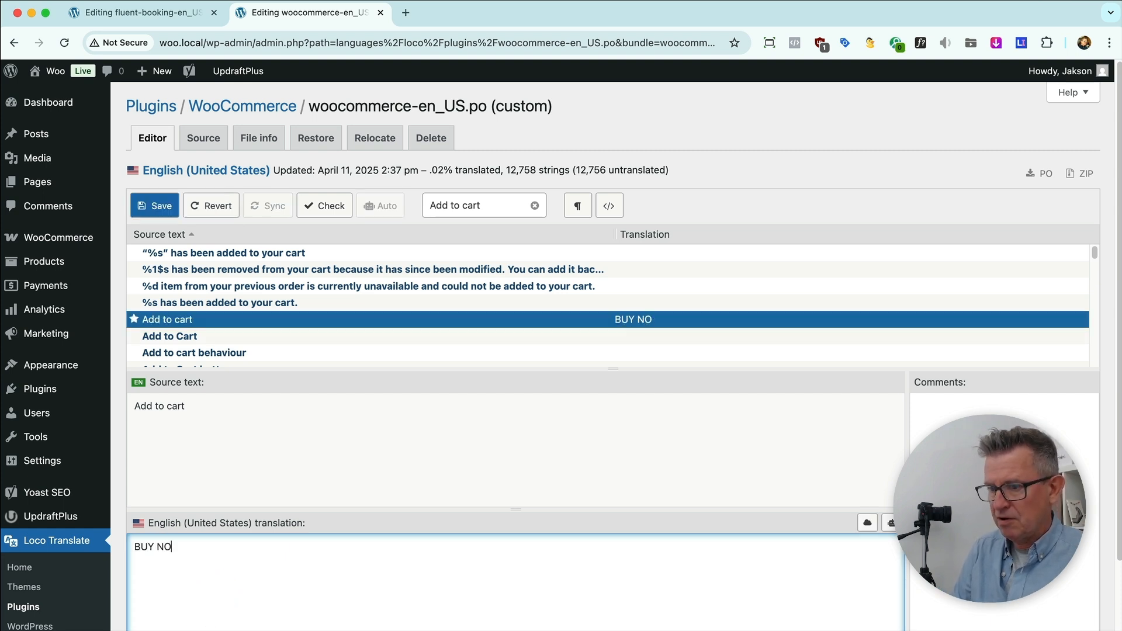
text(W!)
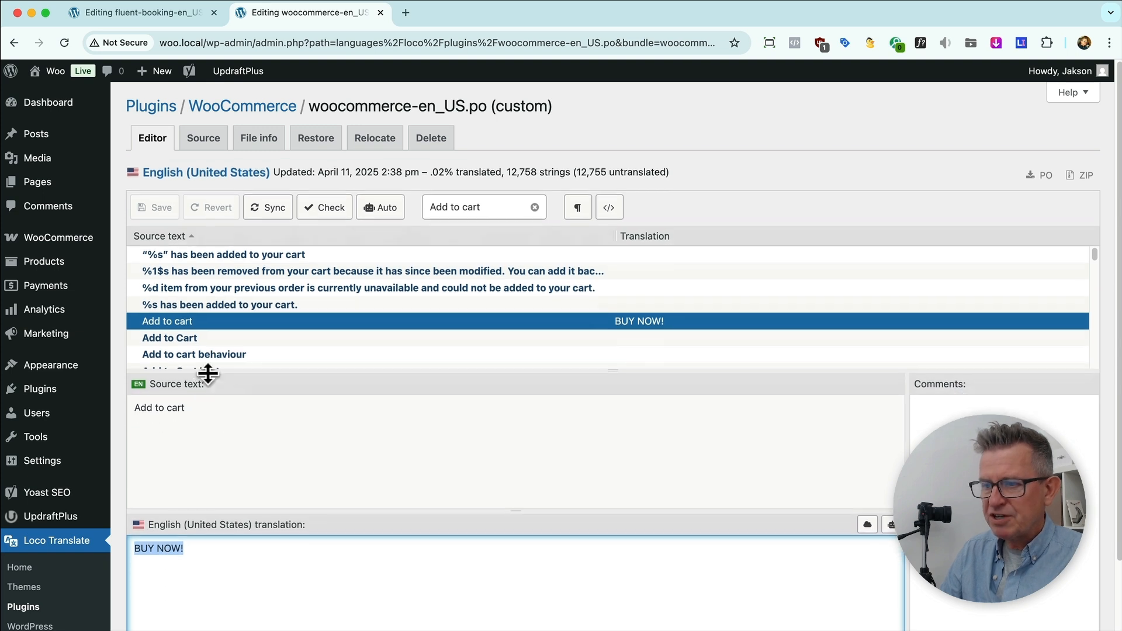
Translate the capitalised Add to Cart as BUY NOW! as well and save the file
click(169, 337)
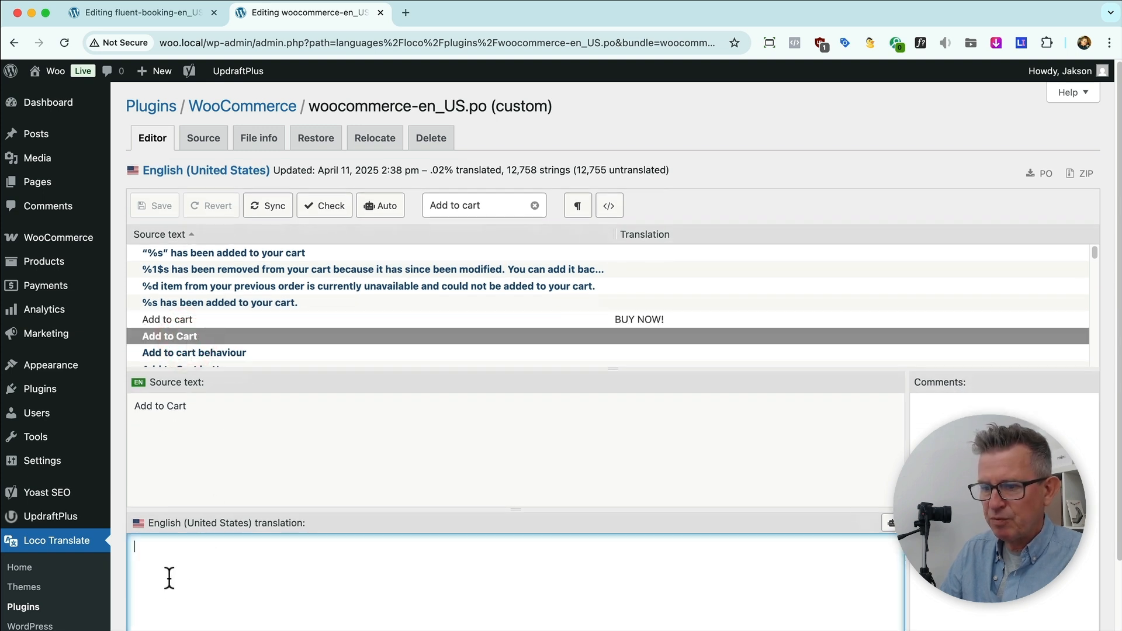
text(BUY NOW!)
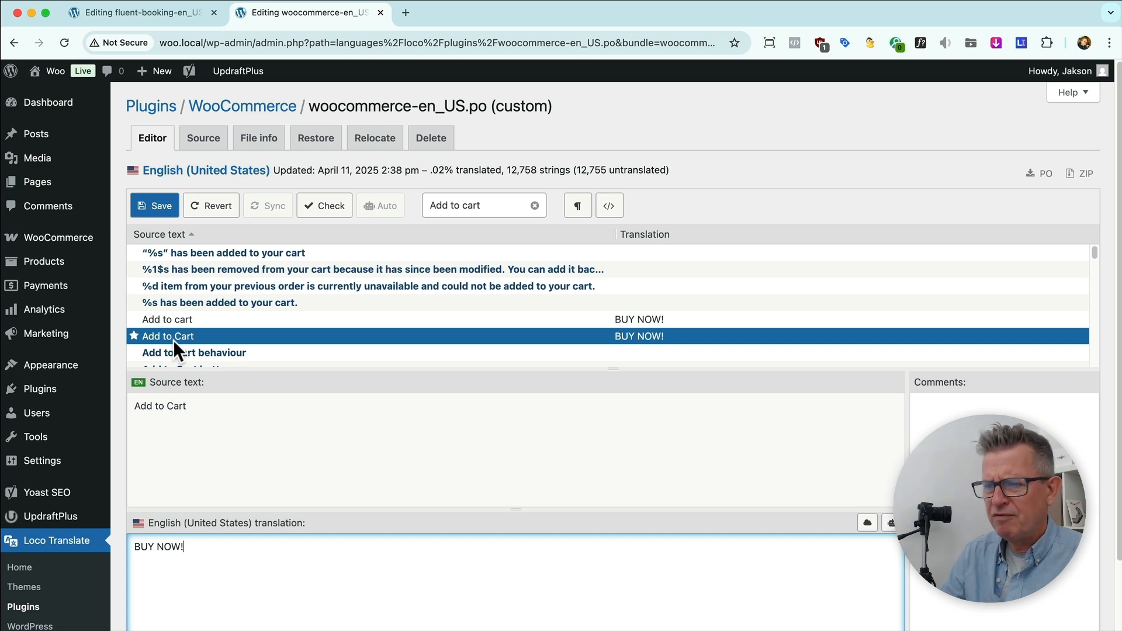
click(154, 206)
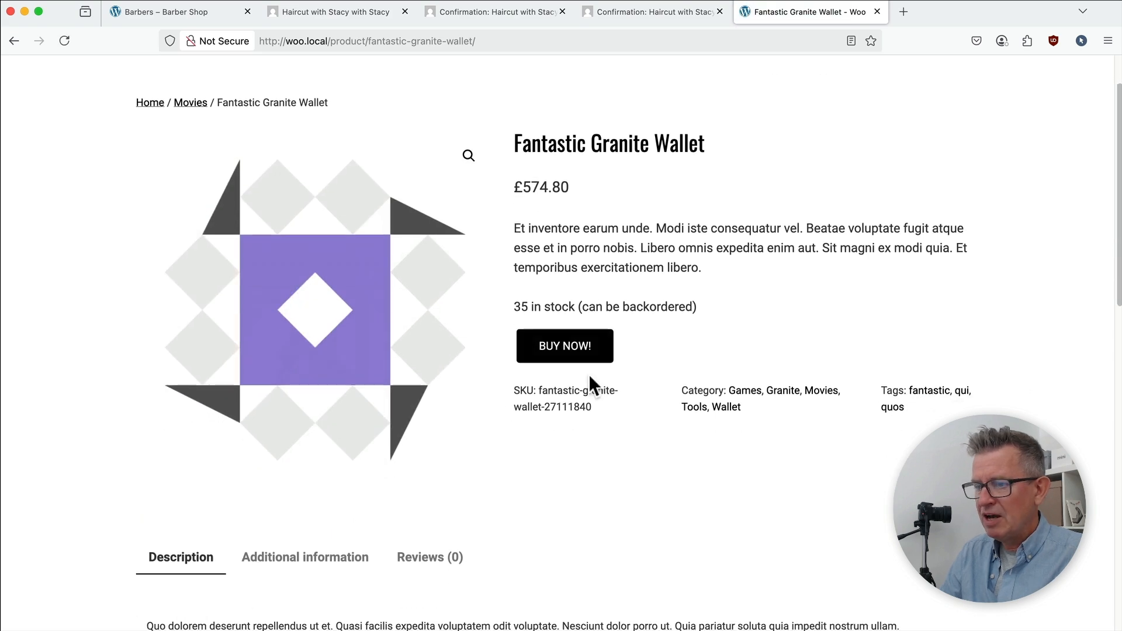
scroll(down, 3)
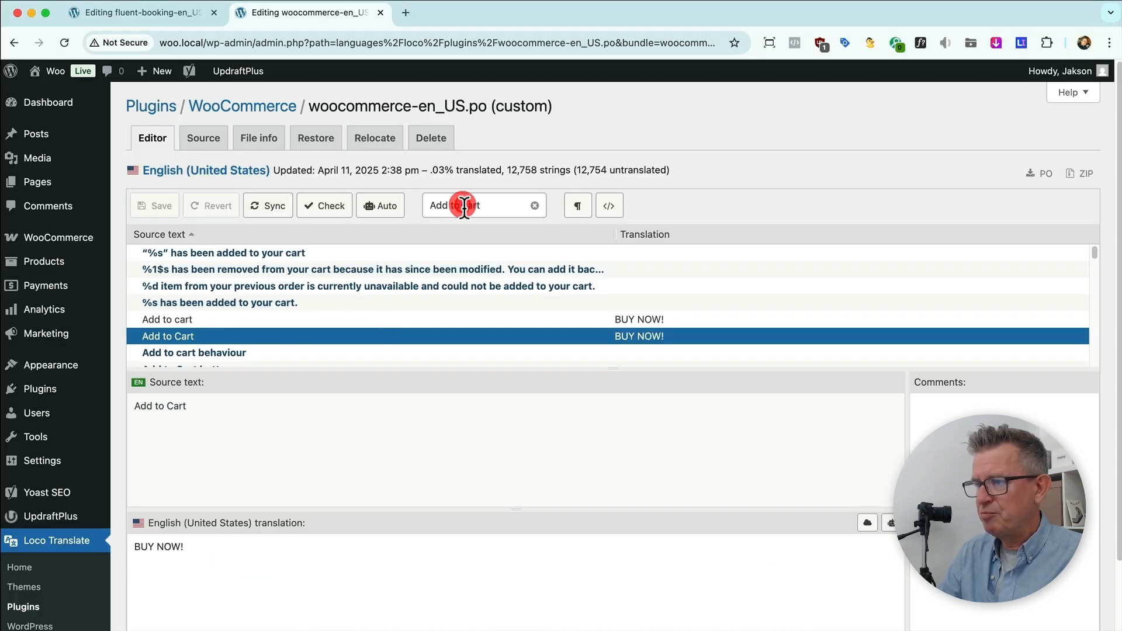
Filter for 'addi' and translate 'Additional information' as Tech Specs!
text(additional in)
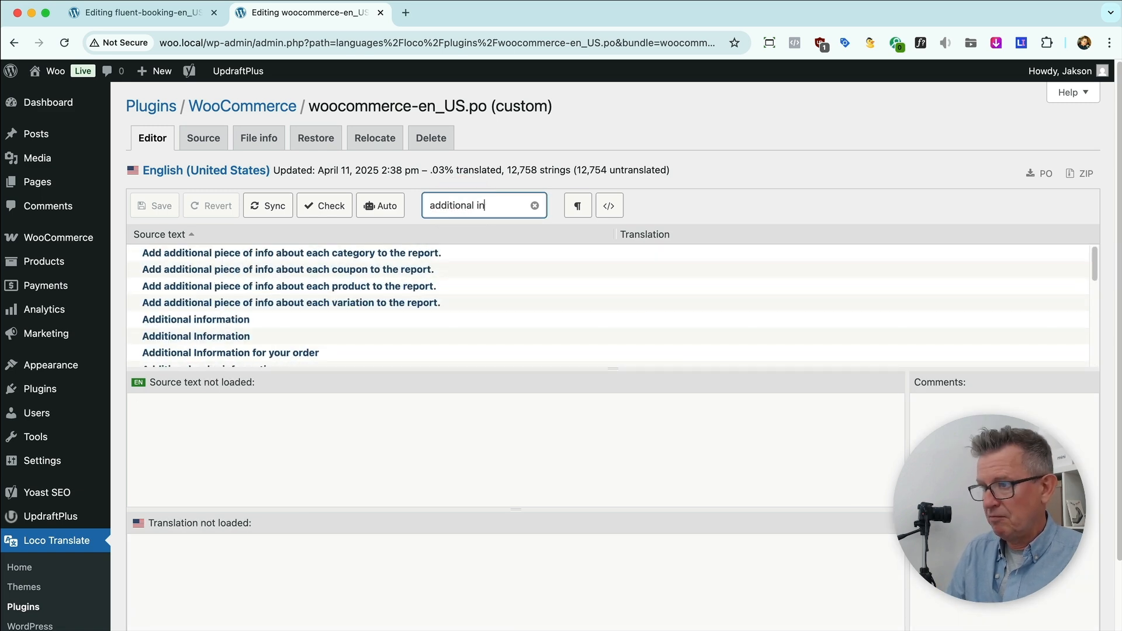
click(195, 319)
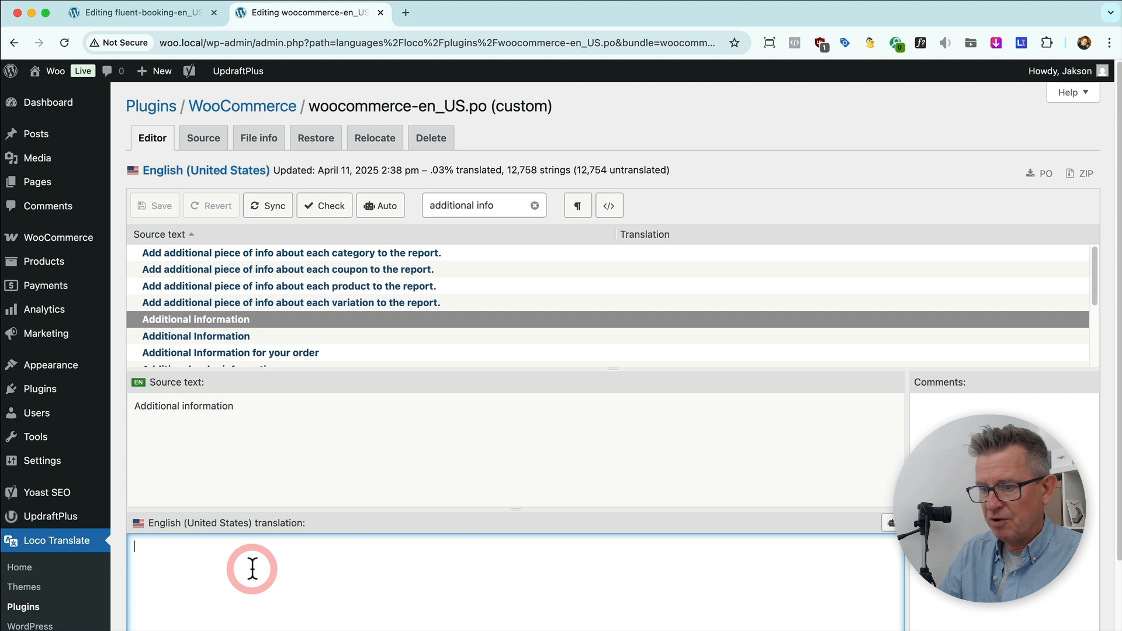
text(Tech)
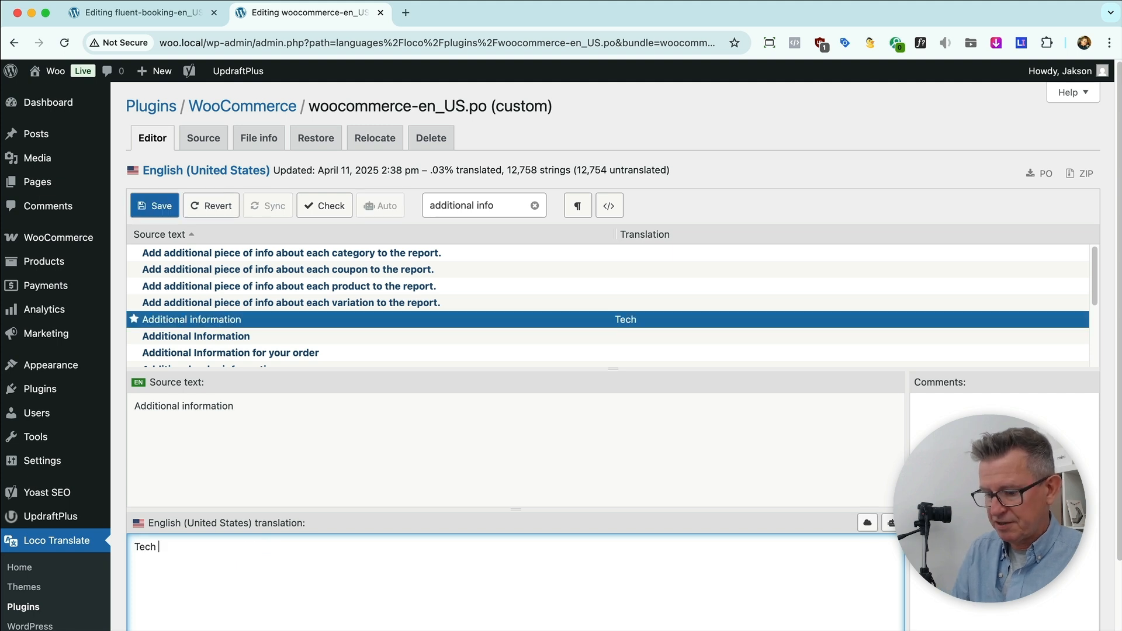
text(Specs!)
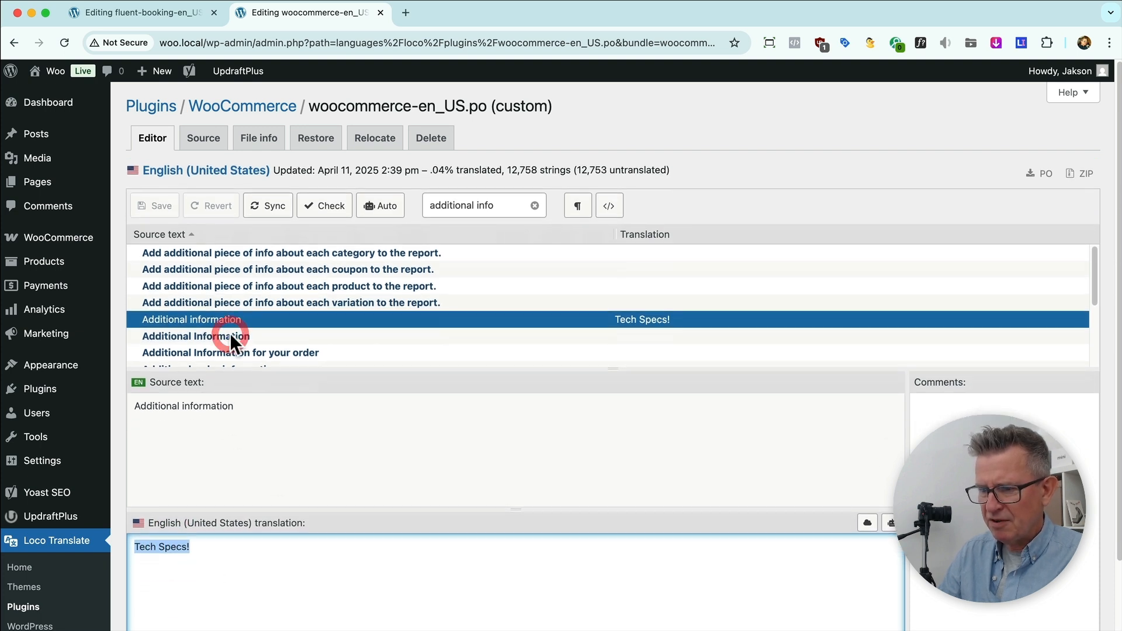
Translate the capitalised 'Additional Information' string as Tech Specs! too
click(195, 336)
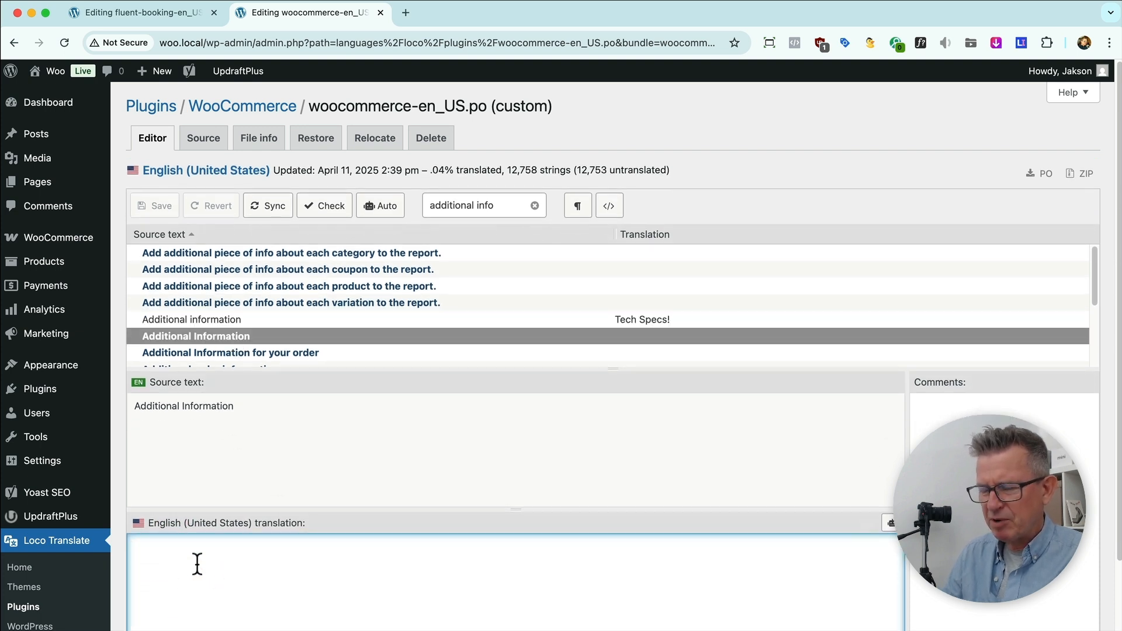
text(Tech Specs!)
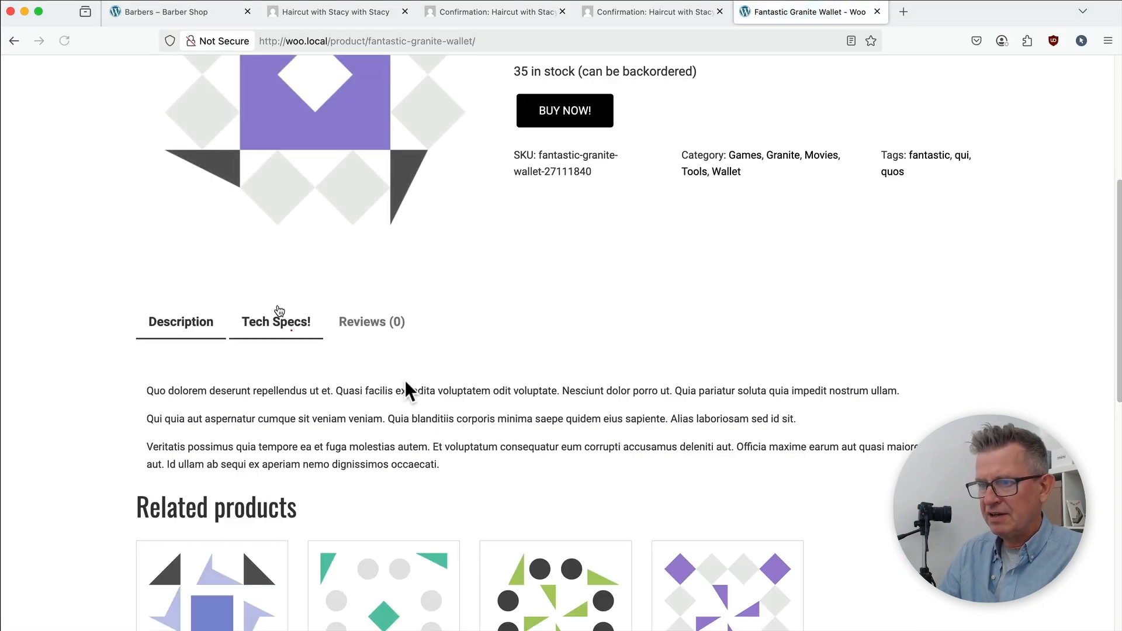
View the Tech Specs! tab, then add the Fantastic Granite Wallet via BUY NOW!
click(276, 322)
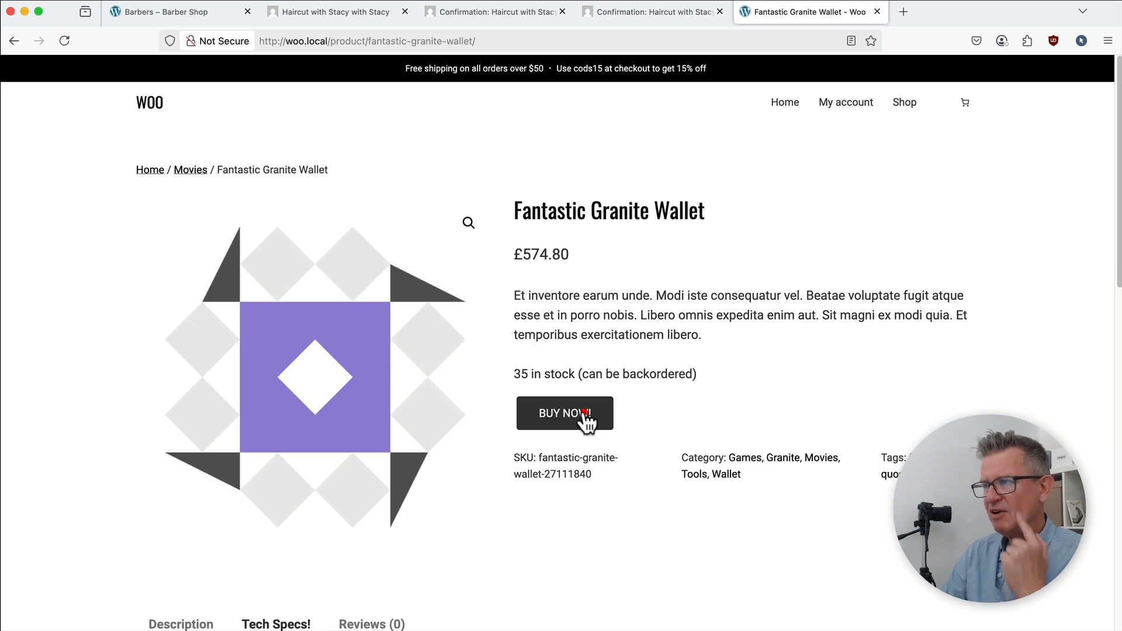
click(564, 412)
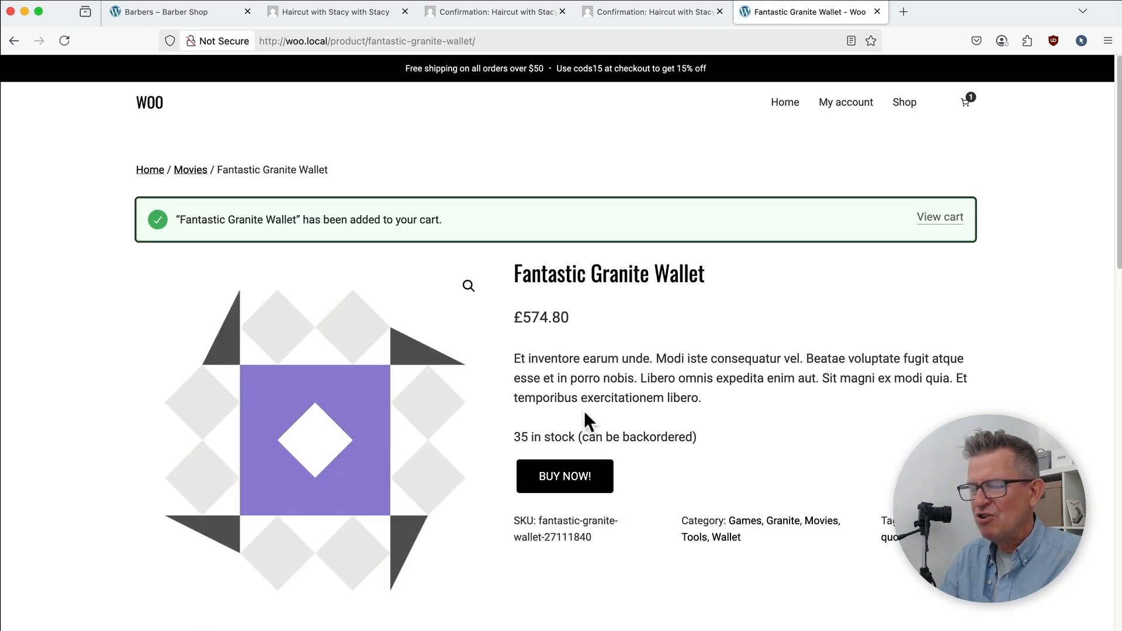
mouse_move(632, 398)
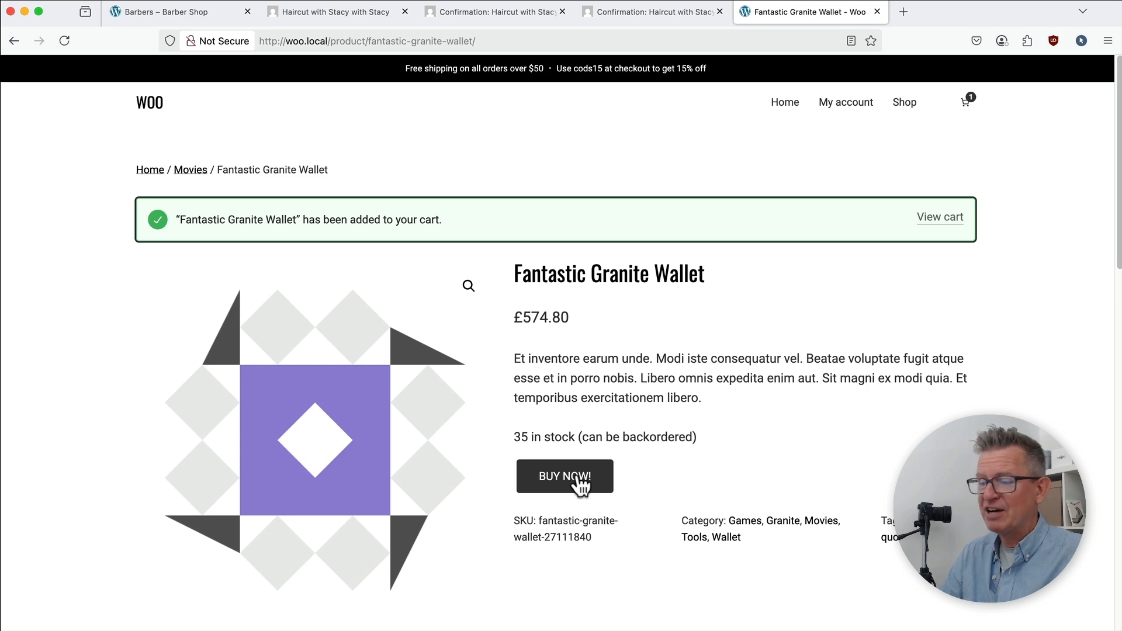
mouse_move(974, 104)
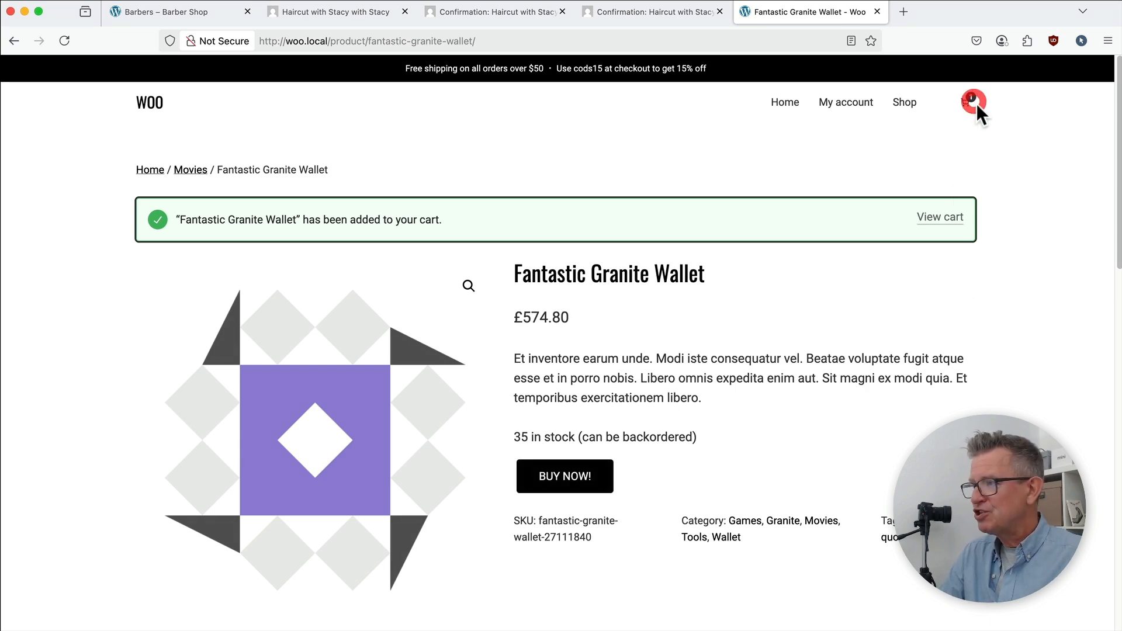